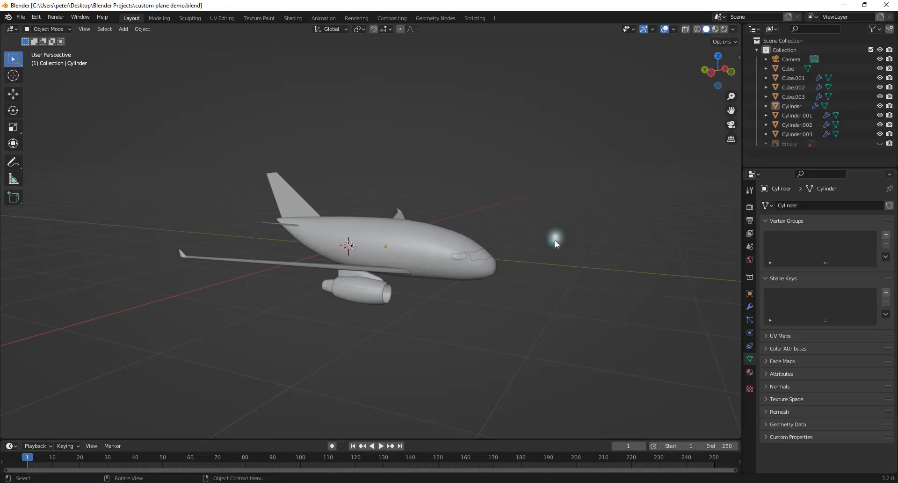
# Orbit around the airplane to look down on the whole scene
pyautogui.moveTo(556, 243); pyautogui.dragTo(450, 217)
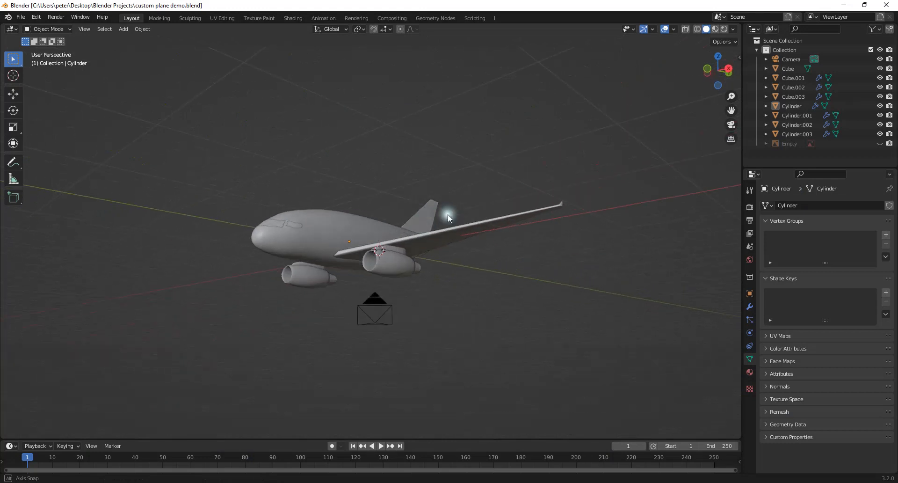
pyautogui.moveTo(447, 229); pyautogui.dragTo(410, 215)
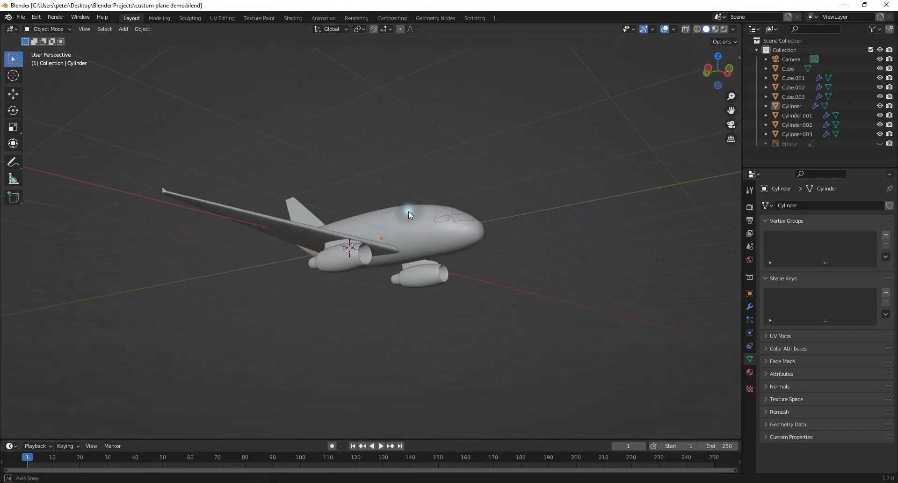
pyautogui.moveTo(410, 215); pyautogui.dragTo(404, 222)
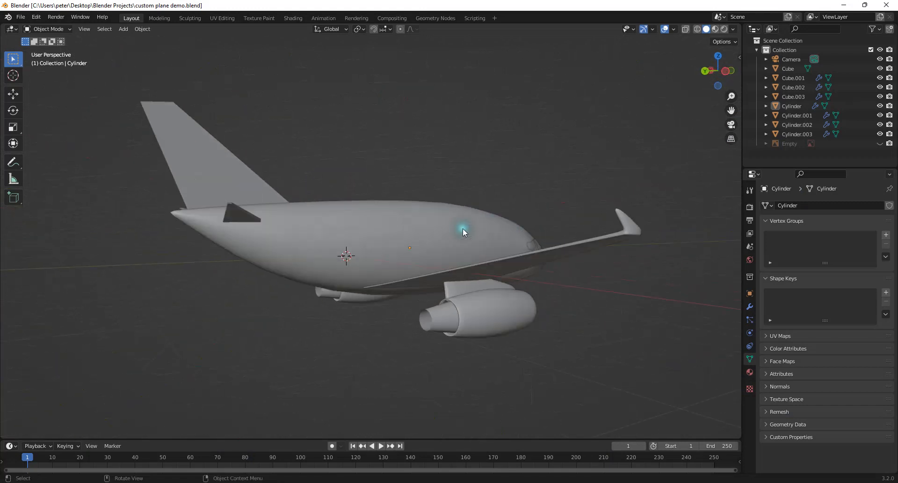
pyautogui.moveTo(464, 232); pyautogui.dragTo(392, 228)
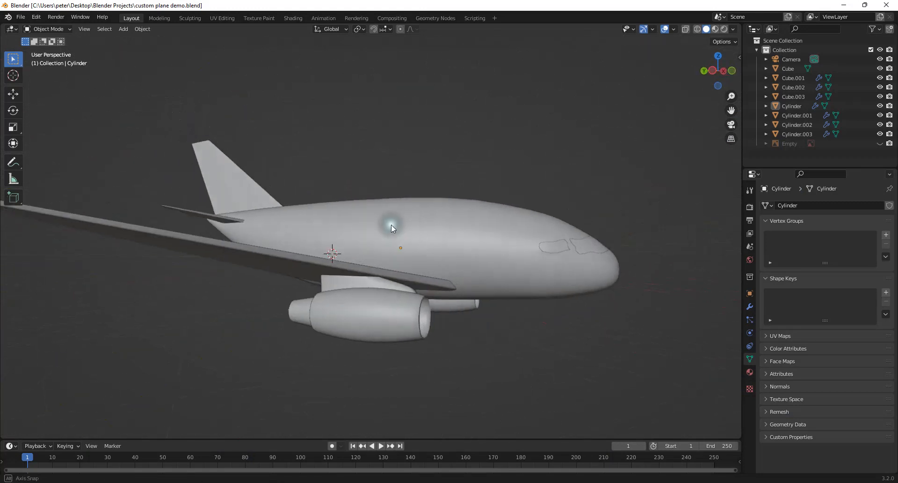
pyautogui.moveTo(392, 226); pyautogui.dragTo(329, 229)
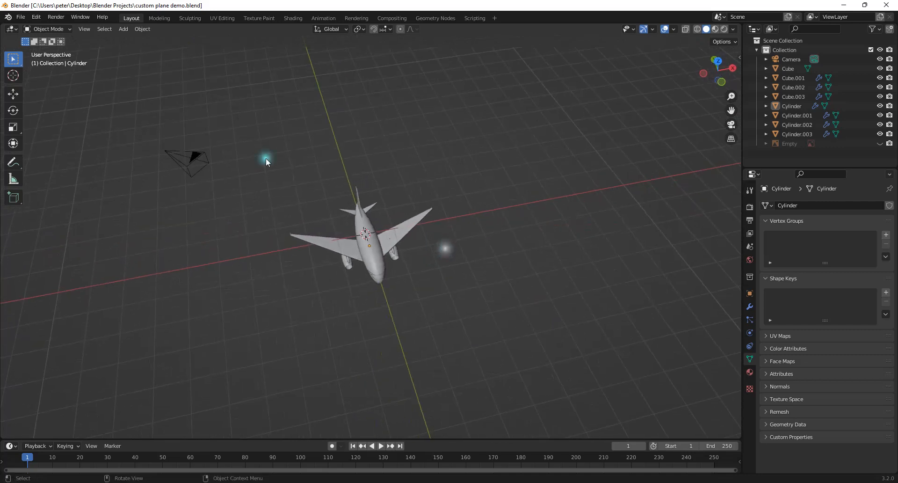
# Select and delete the camera object, leaving only the airplane parts
pyautogui.click(791, 59)
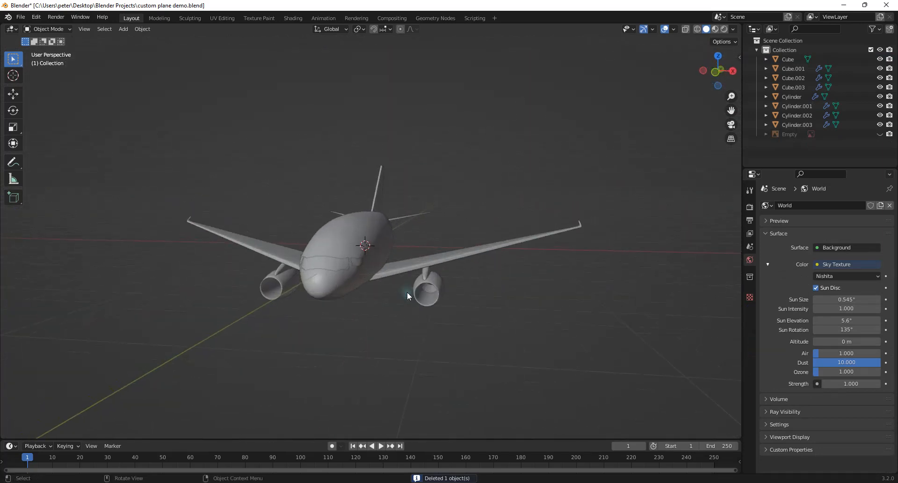
pyautogui.moveTo(407, 295); pyautogui.dragTo(522, 266)
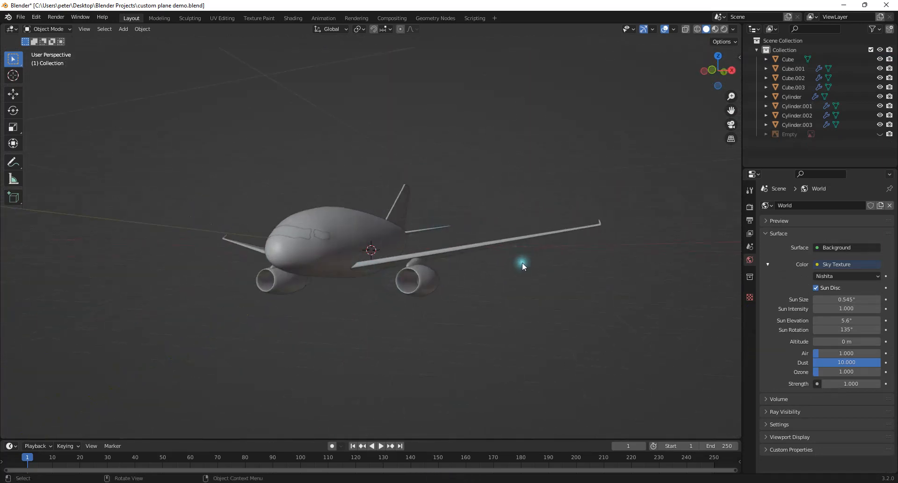
pyautogui.moveTo(521, 266); pyautogui.dragTo(392, 275)
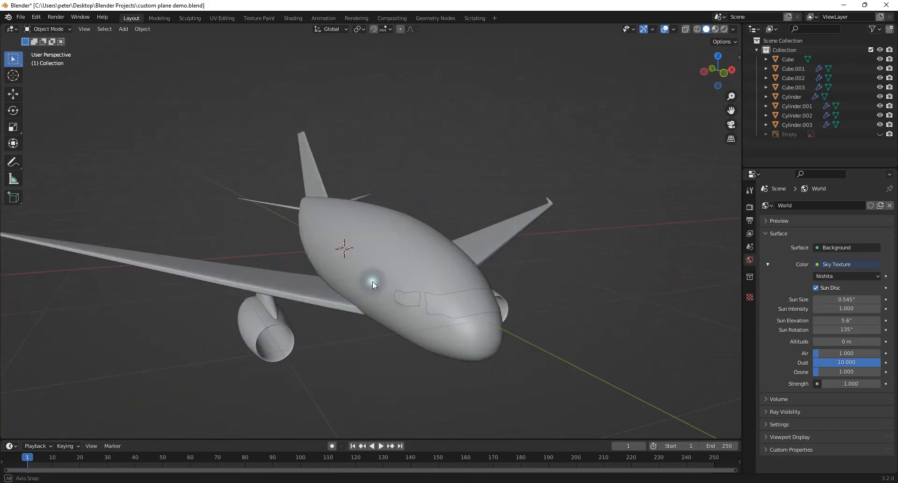
# Convert the fuselage Cylinder object to a mesh via its context menu
pyautogui.rightClick(372, 284)
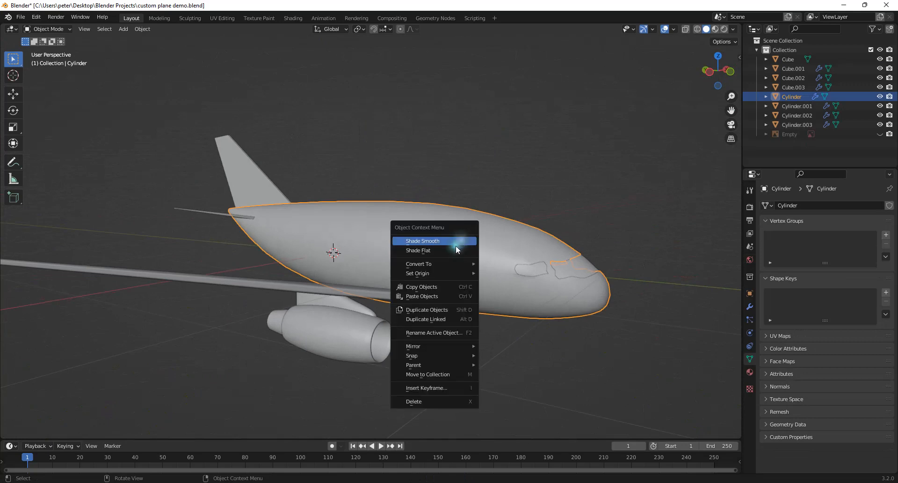
pyautogui.moveTo(418, 263)
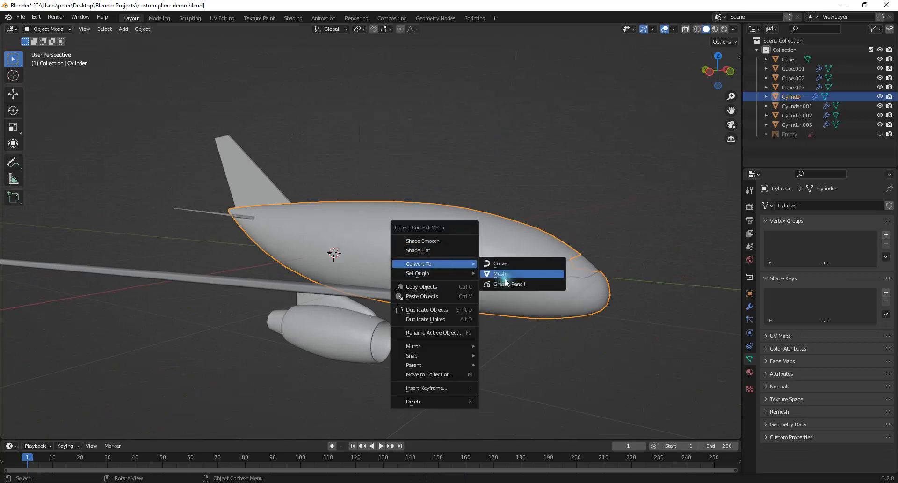
pyautogui.click(509, 284)
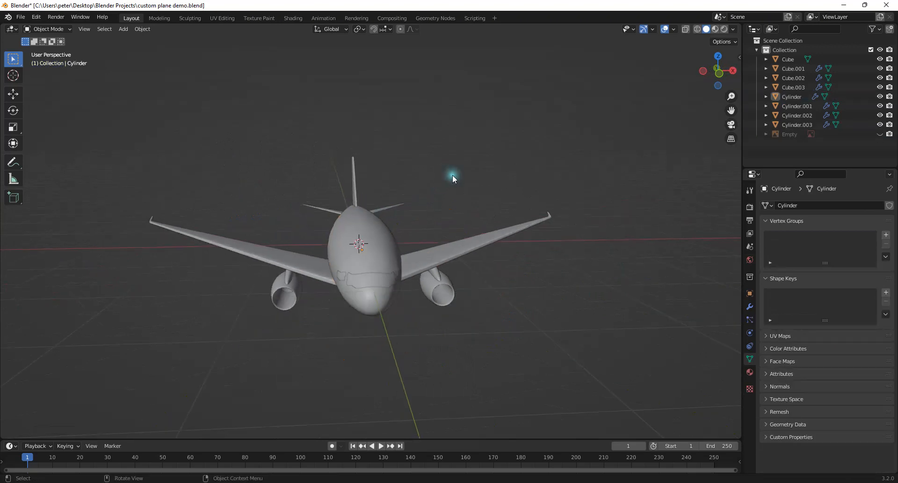
# Inspect the airplane from several sides, then show the Render Properties with Cycles engine
pyautogui.moveTo(452, 178); pyautogui.dragTo(473, 184)
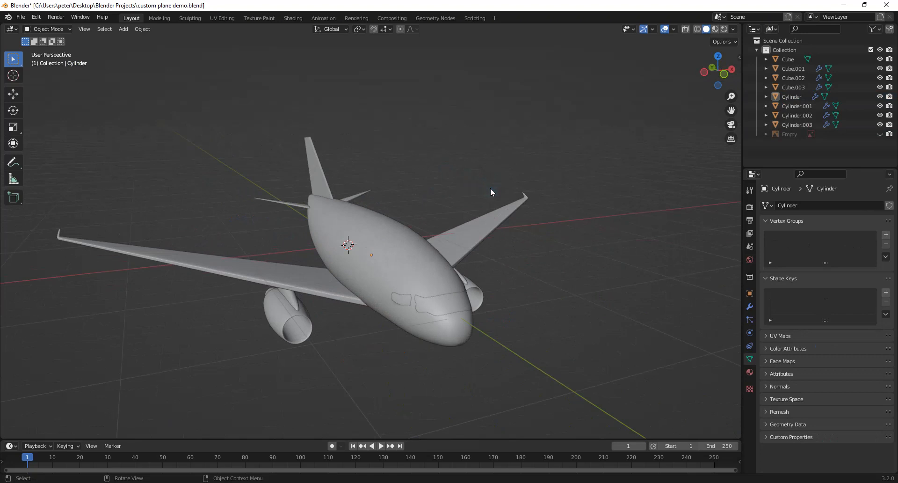
pyautogui.click(465, 215)
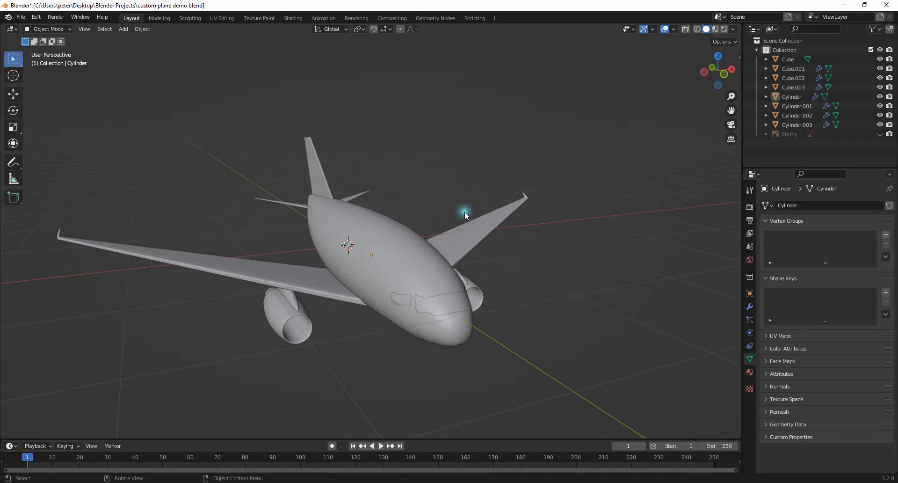
pyautogui.moveTo(464, 215); pyautogui.dragTo(567, 204)
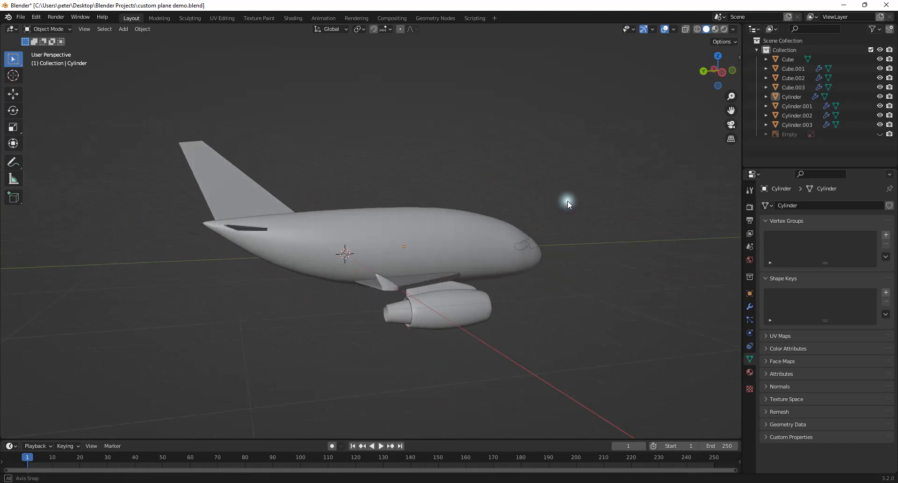
pyautogui.moveTo(567, 205); pyautogui.dragTo(426, 279)
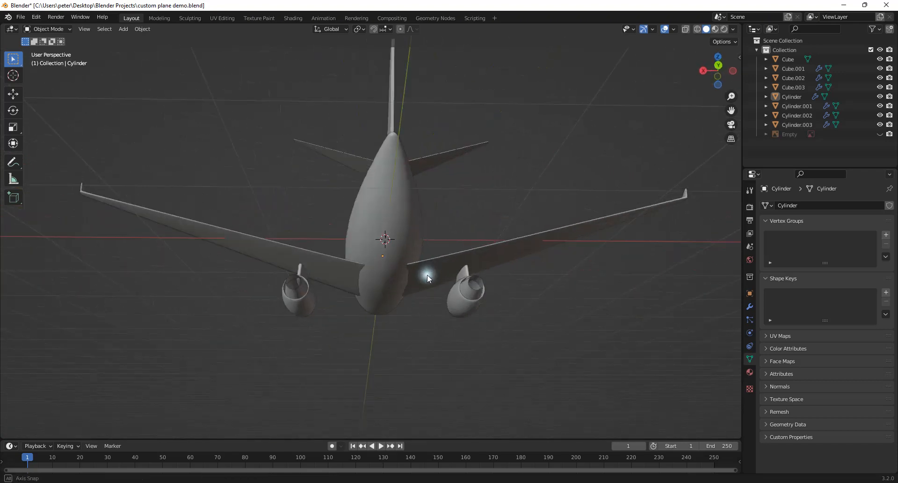
pyautogui.moveTo(427, 279); pyautogui.dragTo(489, 310)
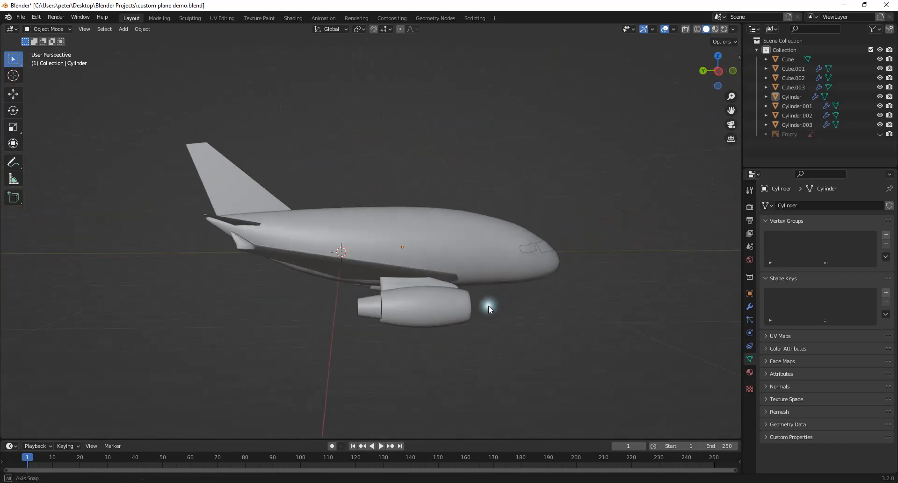
pyautogui.moveTo(489, 310); pyautogui.dragTo(649, 283)
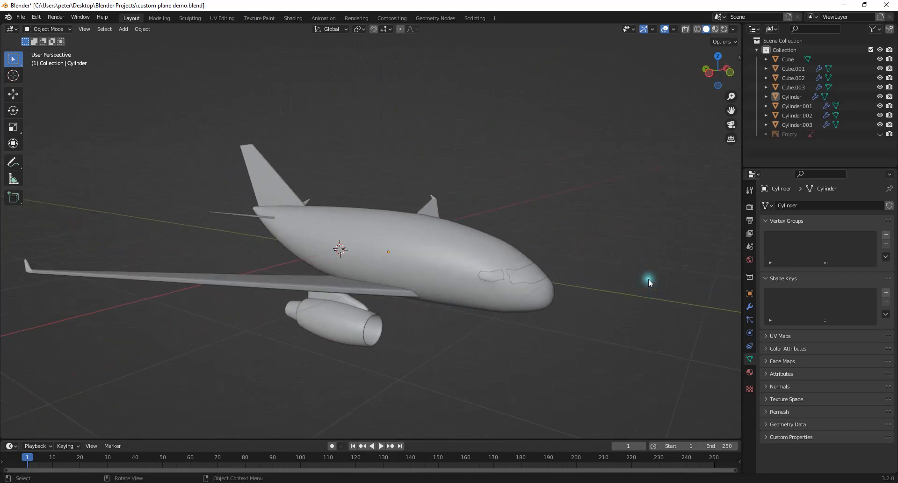
pyautogui.moveTo(686, 221)
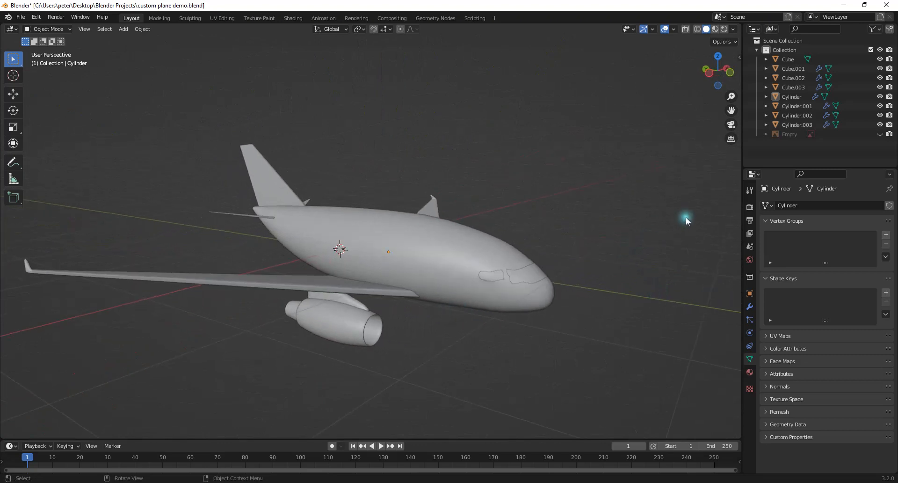
pyautogui.click(749, 208)
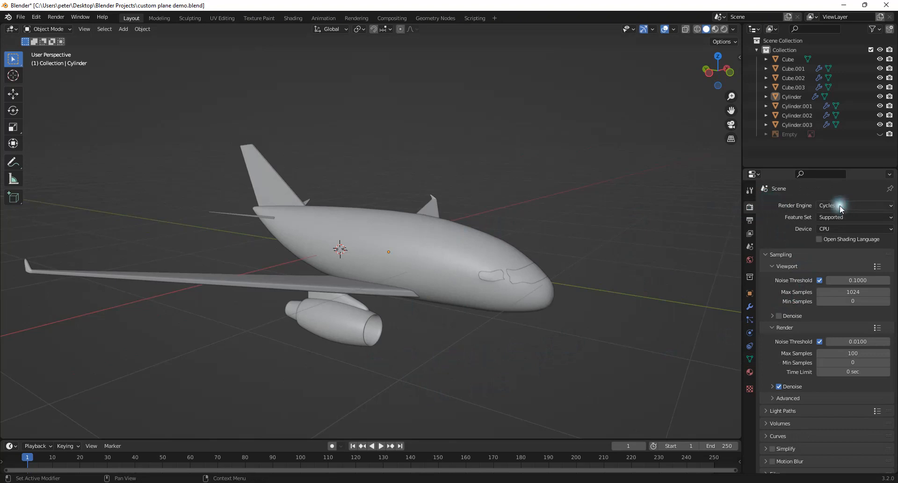
# Switch the render engine from Cycles to Workbench
pyautogui.click(853, 205)
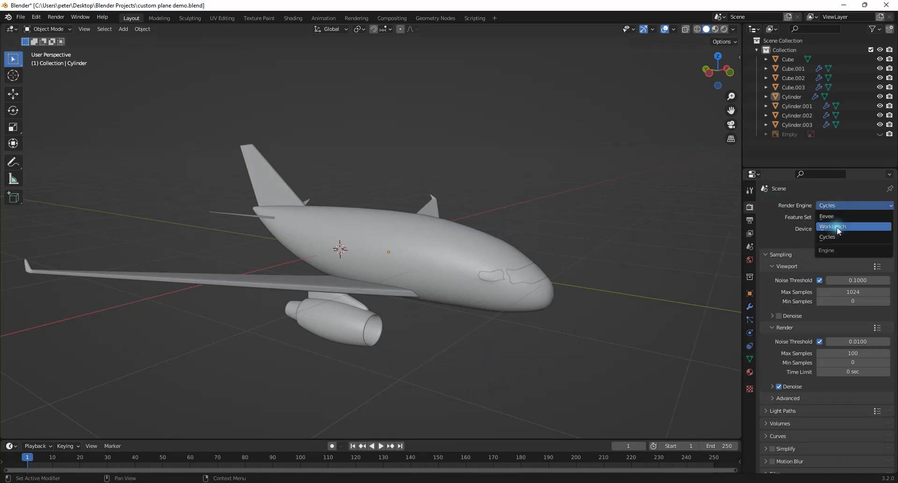
pyautogui.click(836, 227)
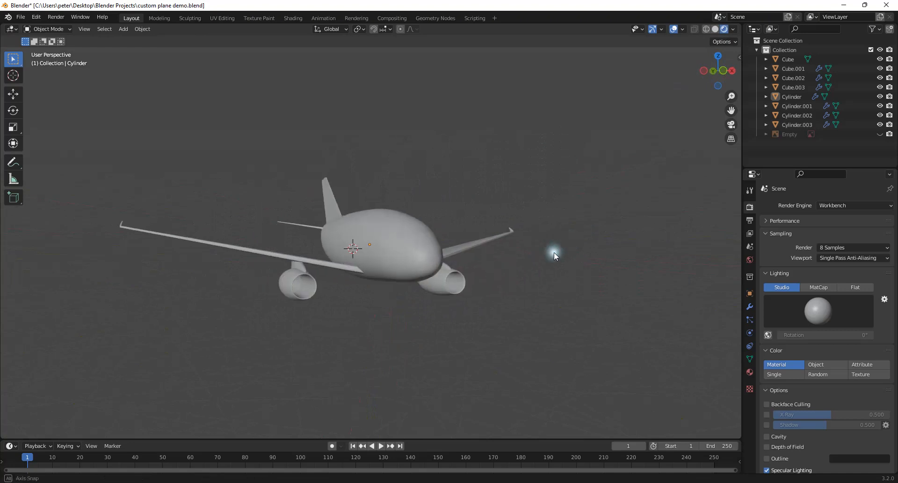
# Orbit to an angled view of the airplane under the Workbench engine
pyautogui.moveTo(554, 256); pyautogui.dragTo(651, 208)
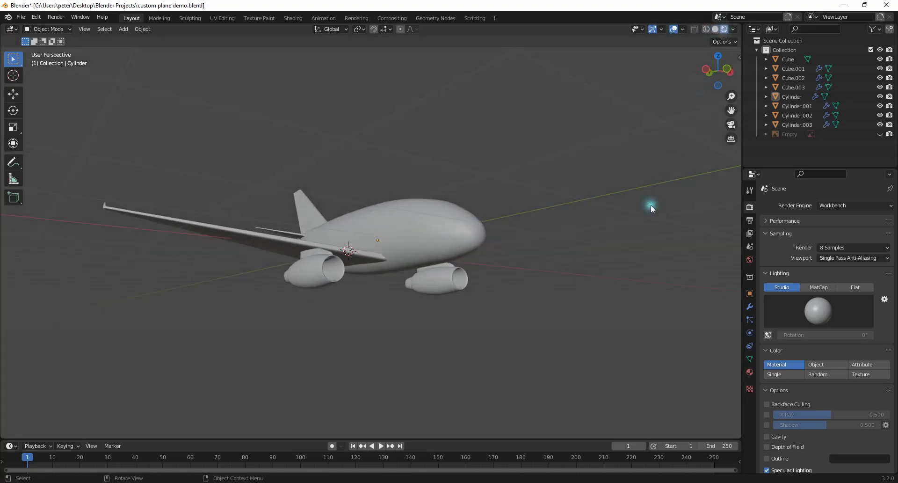
pyautogui.moveTo(651, 207); pyautogui.dragTo(666, 245)
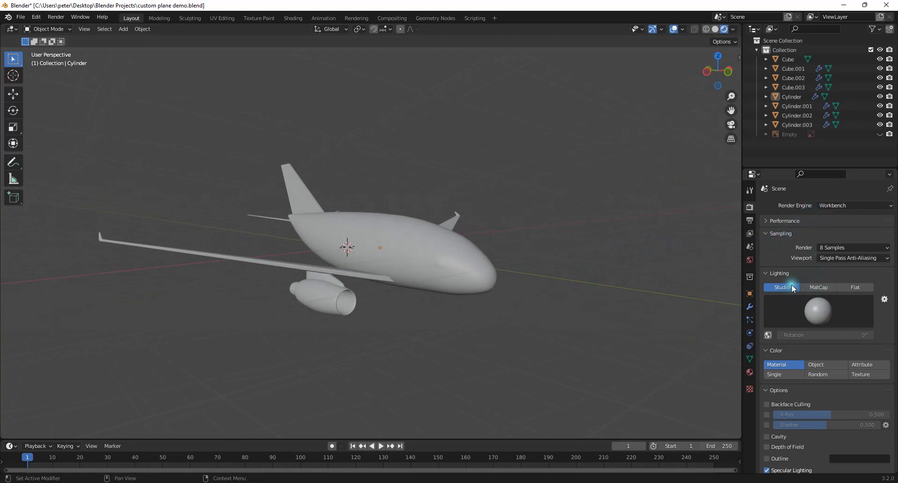
pyautogui.moveTo(833, 275)
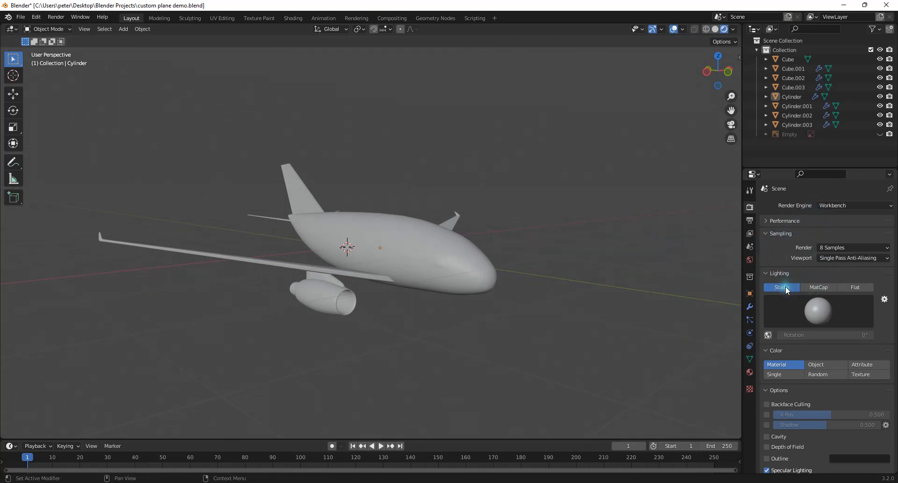
pyautogui.moveTo(782, 287)
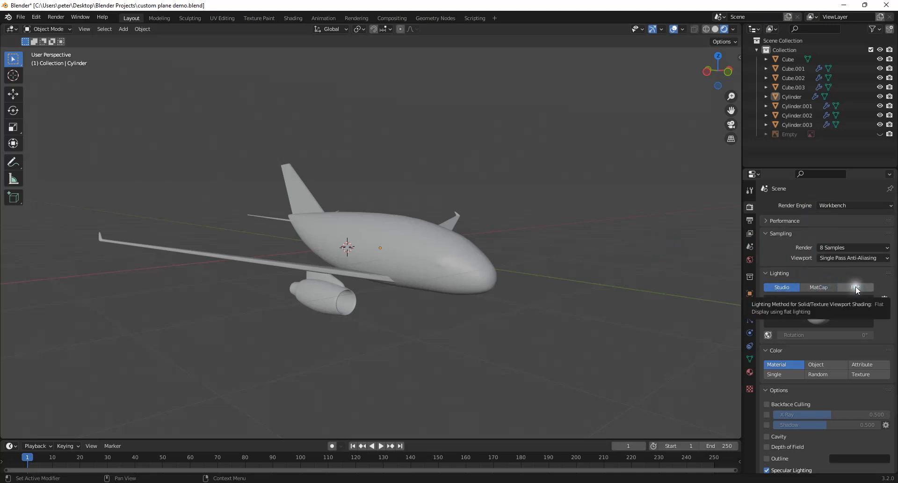
# Set Workbench lighting to Flat and colour to a single black, making a flat silhouette
pyautogui.click(855, 287)
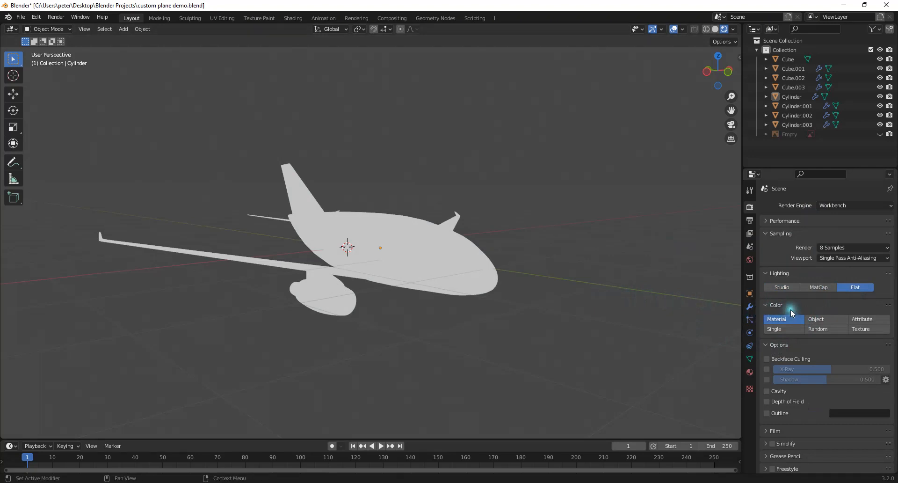
pyautogui.click(774, 328)
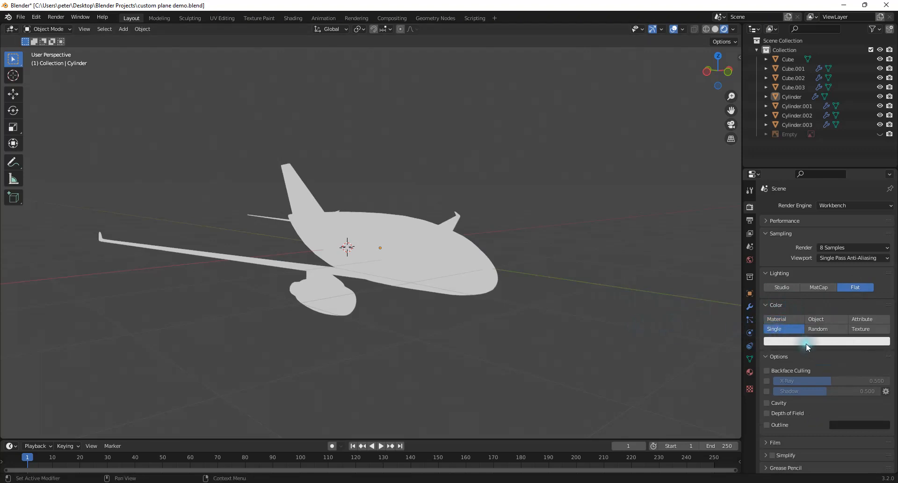
pyautogui.click(825, 340)
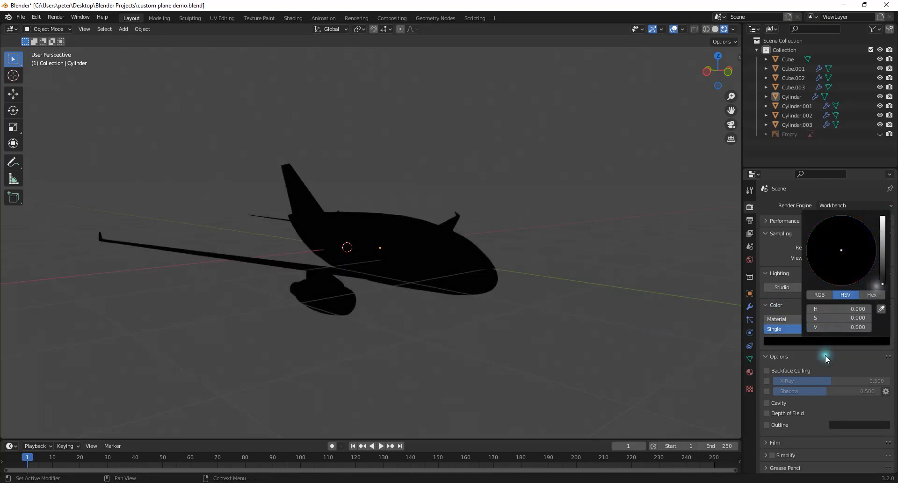
pyautogui.click(750, 261)
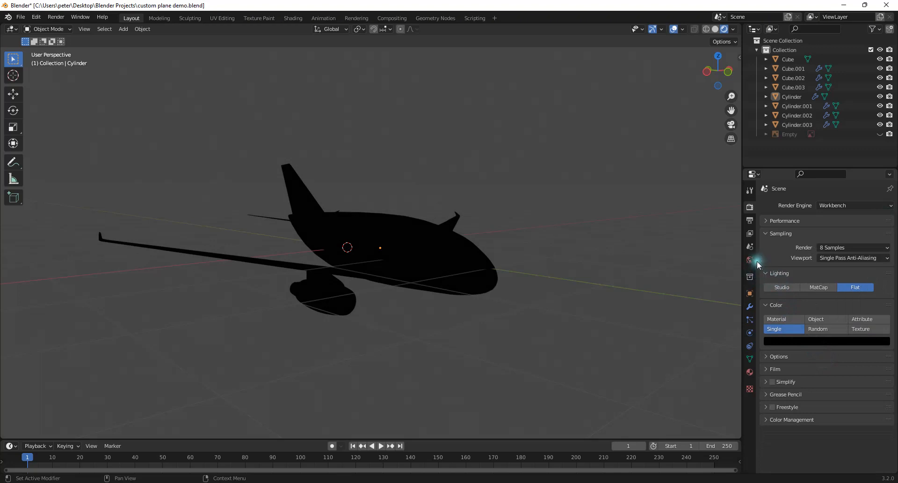
# Set the world's Viewport Display colour to black
pyautogui.click(749, 261)
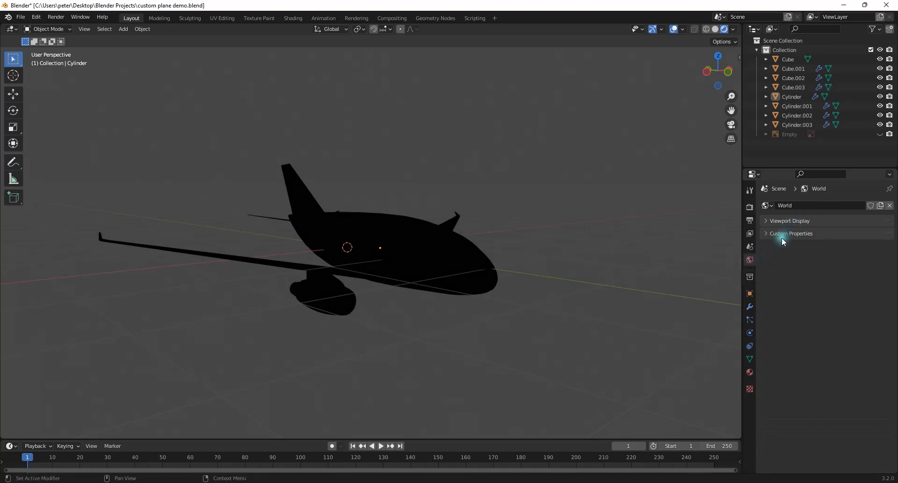
pyautogui.click(789, 221)
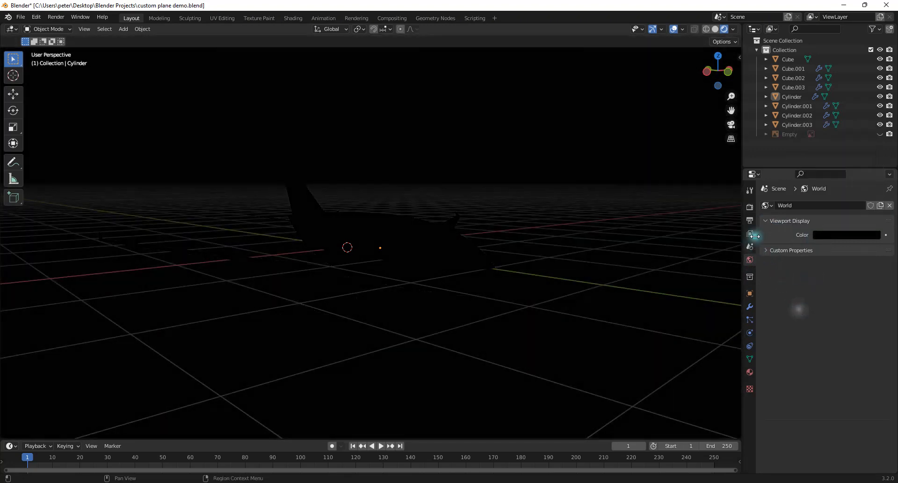
# Enable the Workbench Outline in white so the airplane shows as white lines on black
pyautogui.click(749, 207)
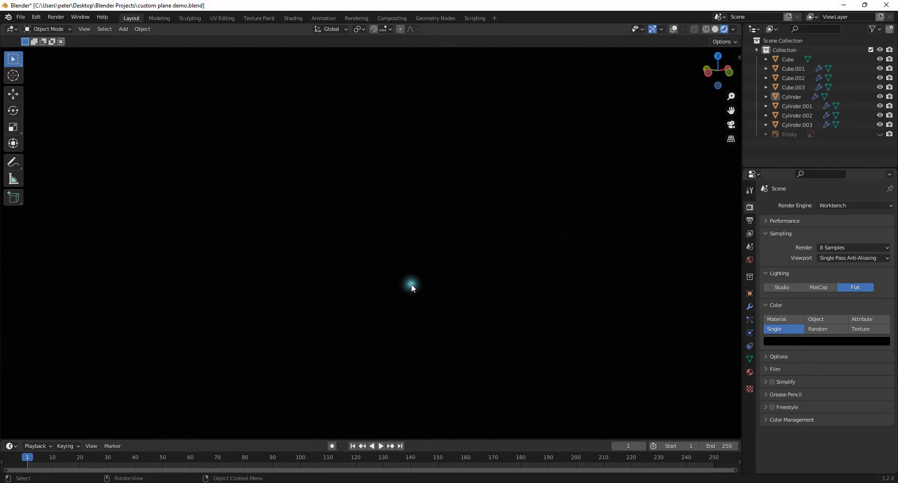
pyautogui.moveTo(222, 102)
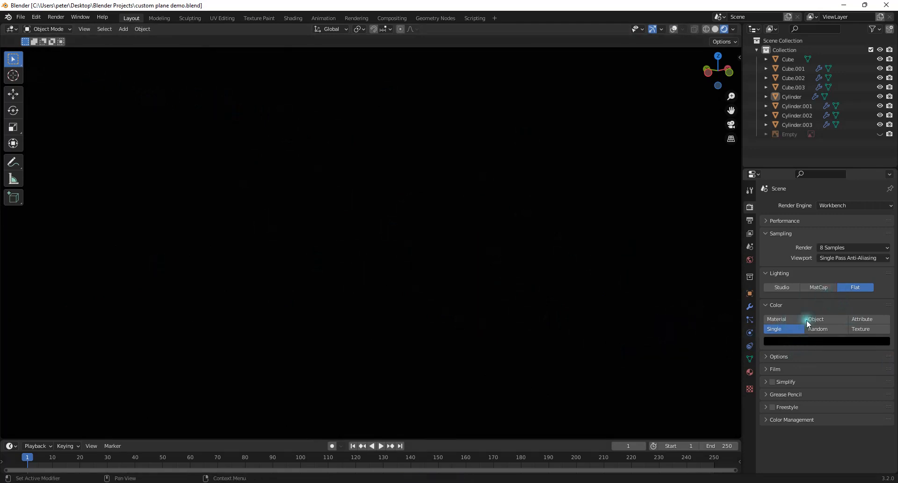
pyautogui.click(778, 357)
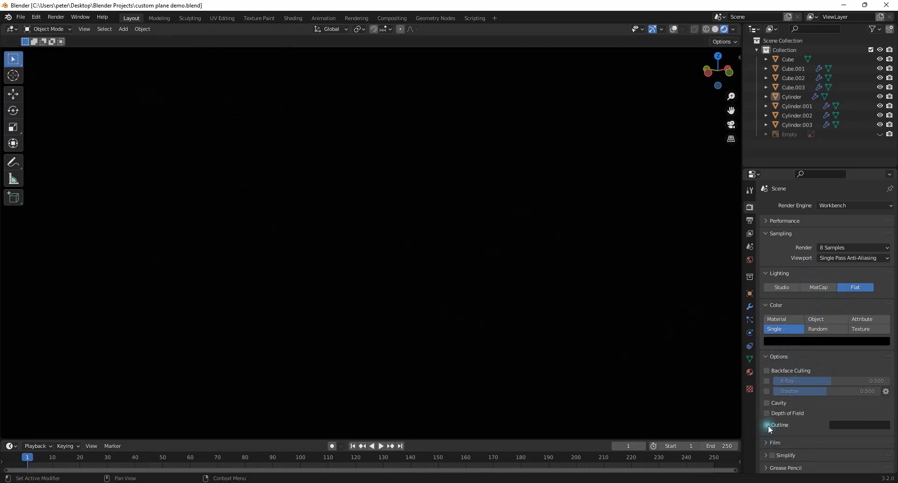
pyautogui.click(767, 424)
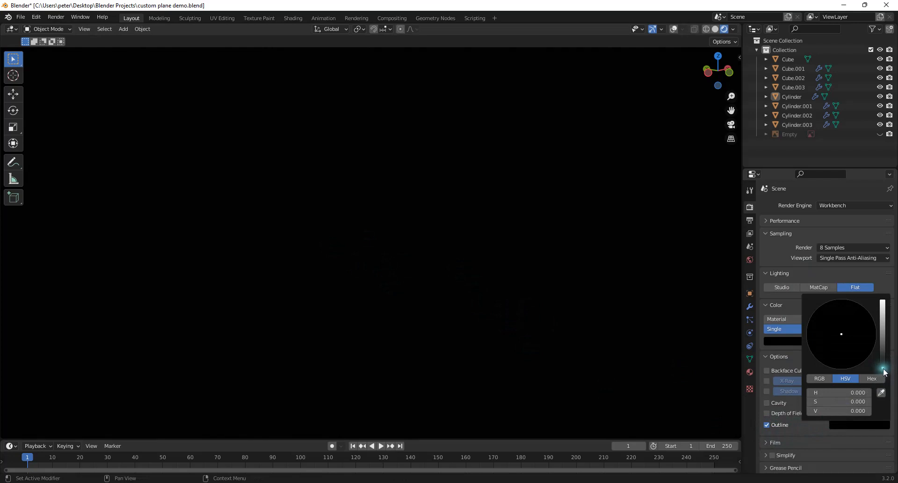
pyautogui.moveTo(882, 371); pyautogui.dragTo(882, 345)
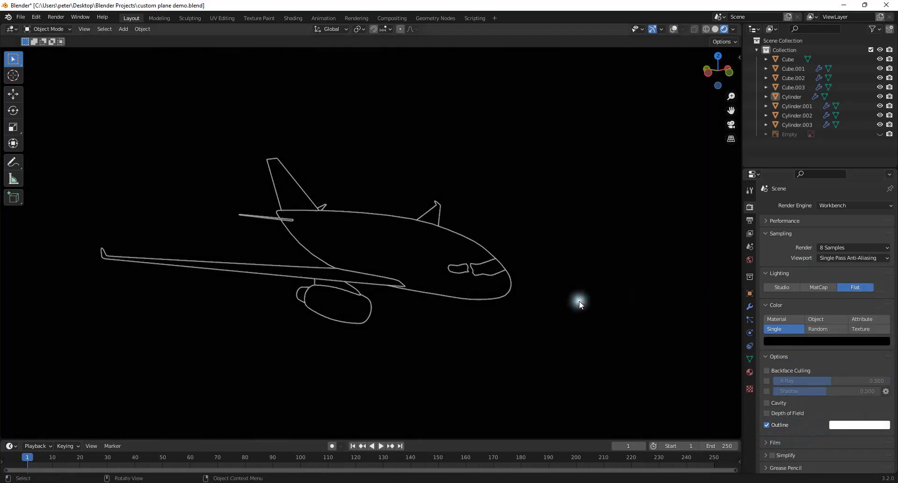
# Orbit around the outlined airplane, ending in a head-on front view
pyautogui.click(708, 88)
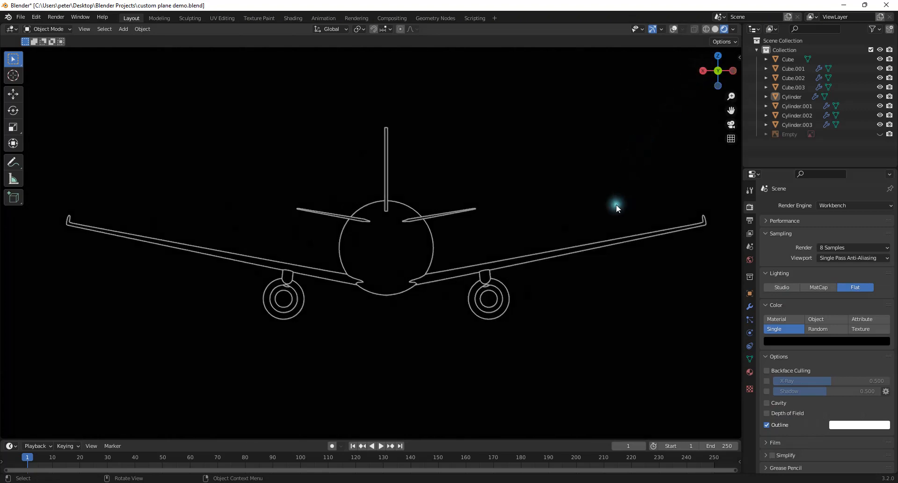
pyautogui.moveTo(617, 208); pyautogui.dragTo(557, 165)
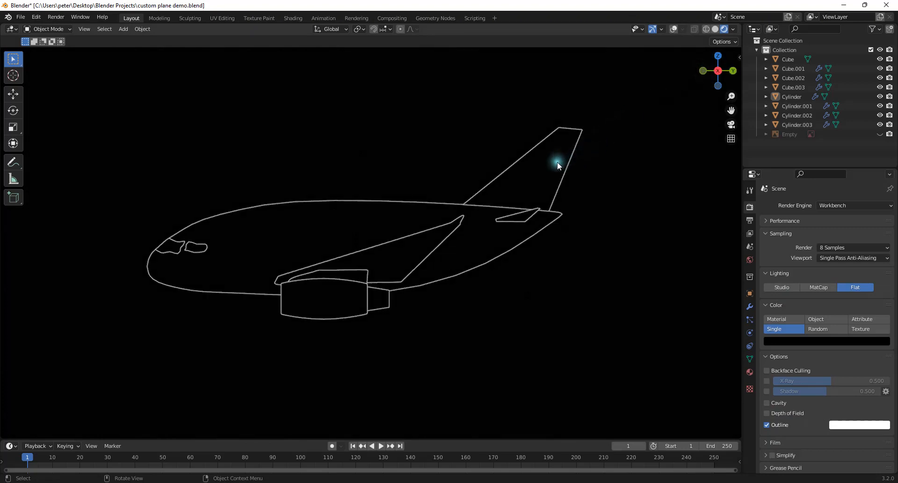
pyautogui.moveTo(555, 162); pyautogui.dragTo(376, 243)
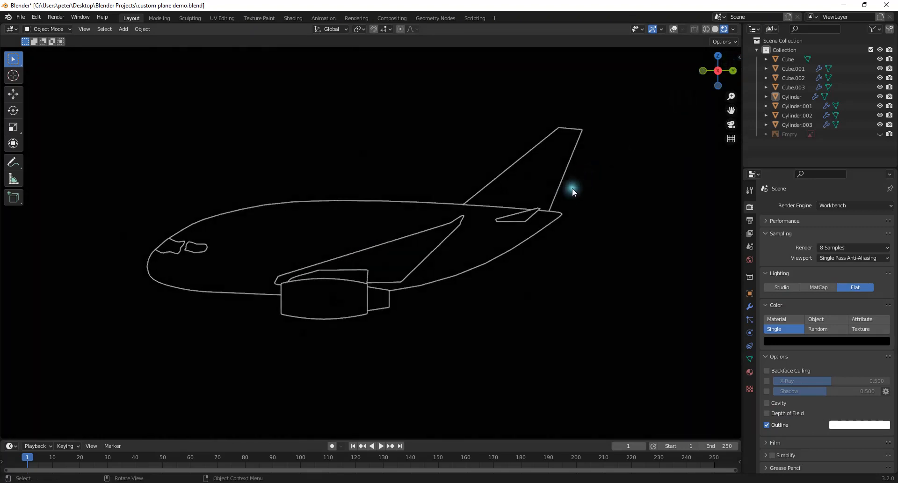
pyautogui.moveTo(564, 198)
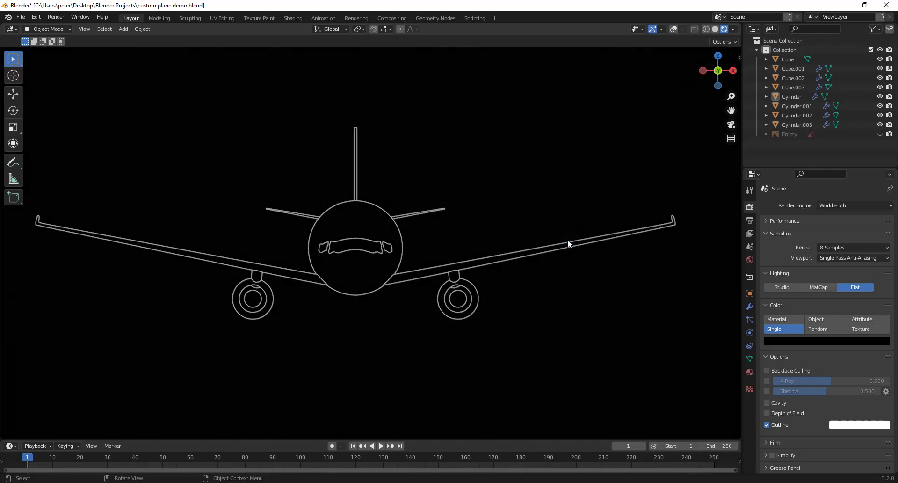
pyautogui.moveTo(569, 243); pyautogui.dragTo(510, 254)
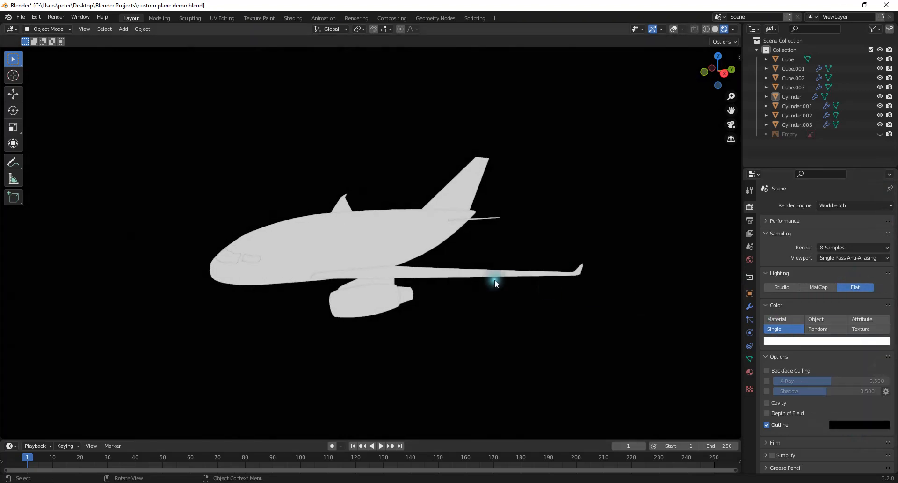
# Set the world's Viewport Display colour to white for an inverted look
pyautogui.click(749, 259)
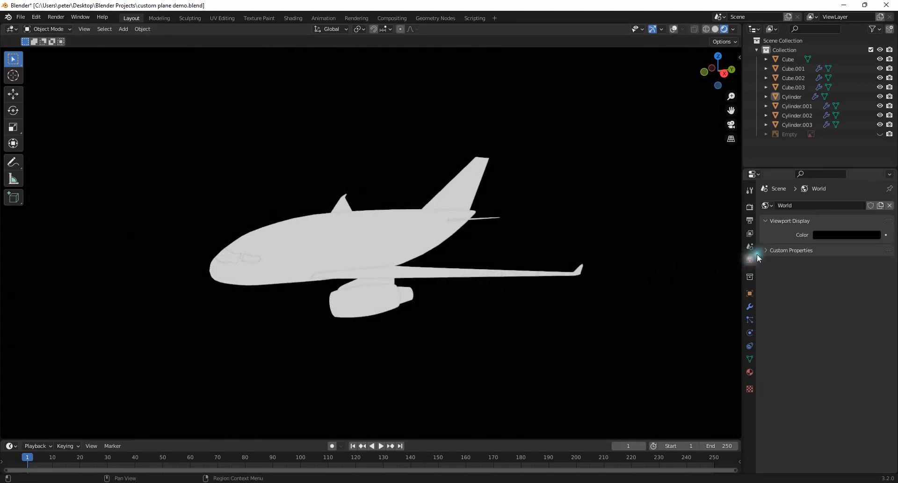
pyautogui.click(846, 234)
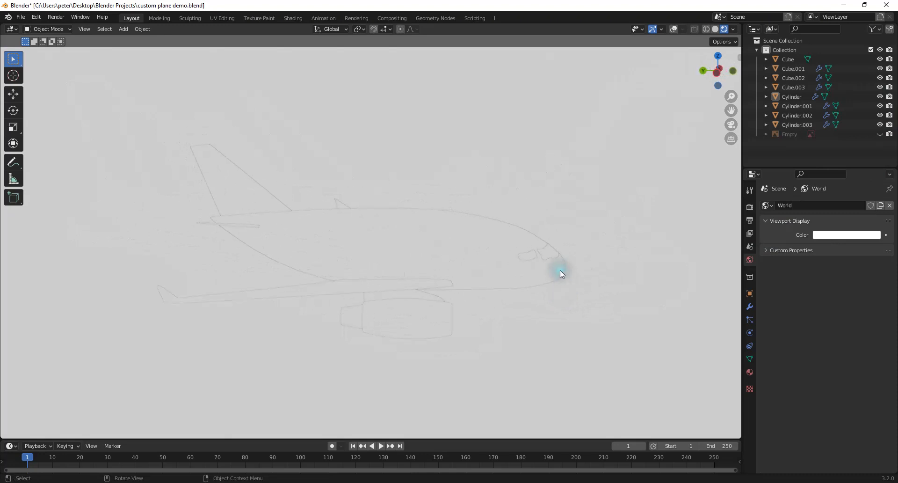
# Add a camera aligned to the side view of the airplane and look through it
pyautogui.press('ctrl+s')
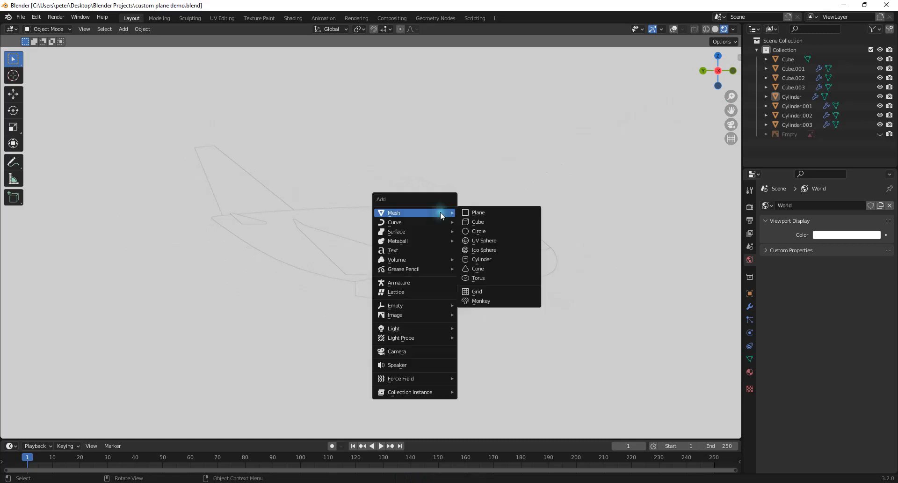
pyautogui.click(396, 351)
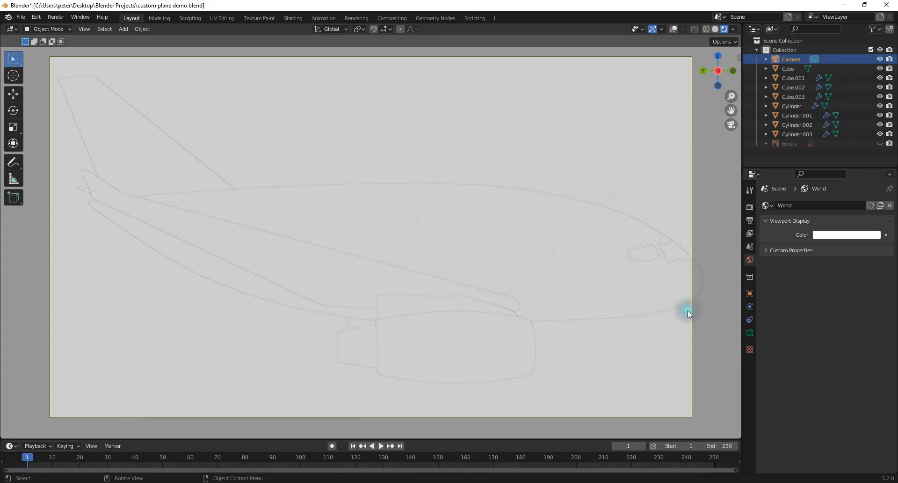
pyautogui.moveTo(749, 334)
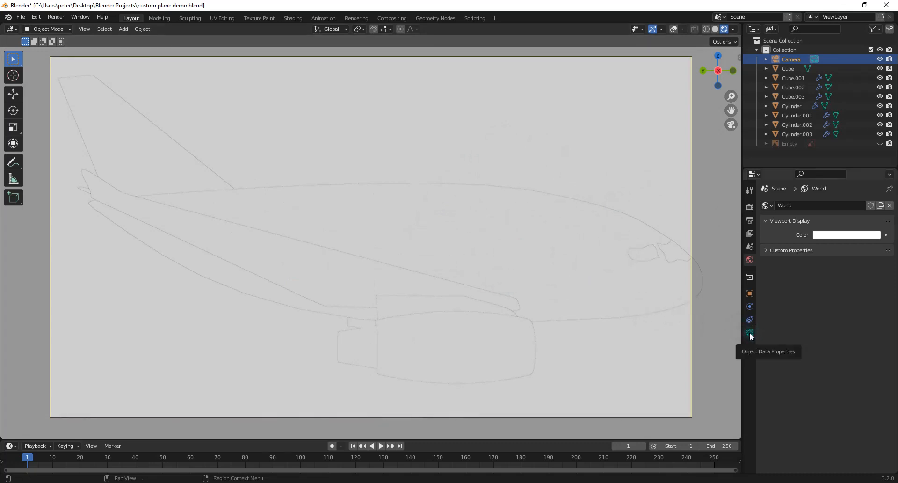
# Switch the camera to an orthographic lens with scale 3.8 and save as custom plane demo.blend
pyautogui.click(749, 334)
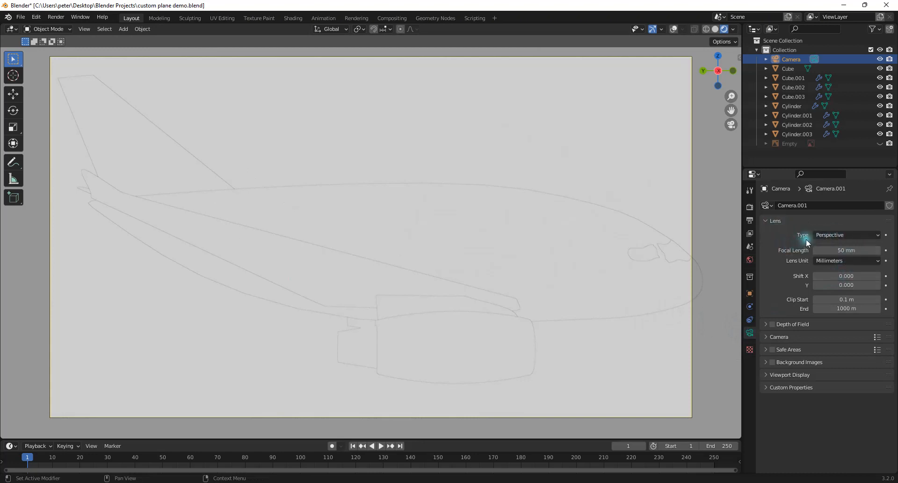
pyautogui.click(846, 235)
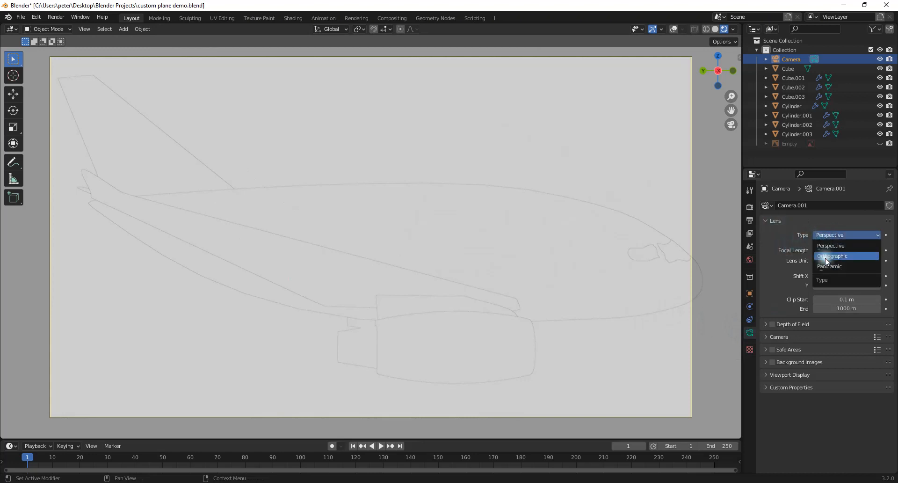
pyautogui.click(831, 256)
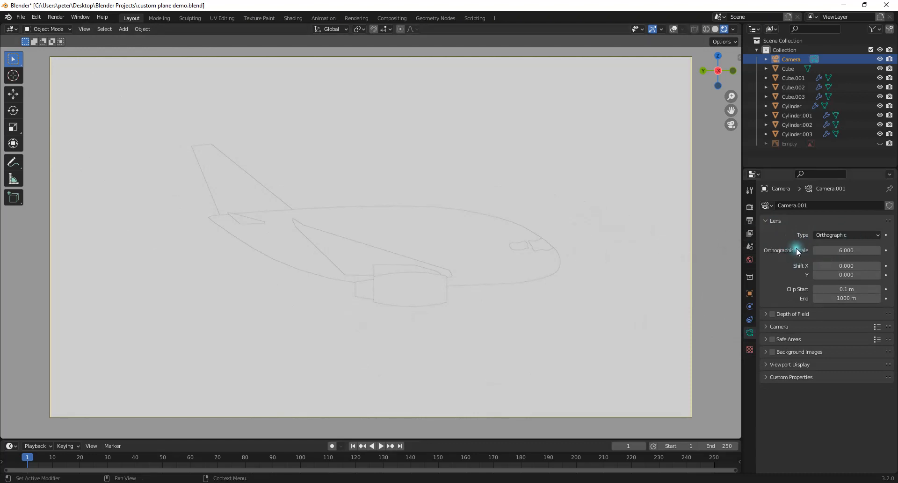
pyautogui.click(846, 250)
pyautogui.write('3.800')
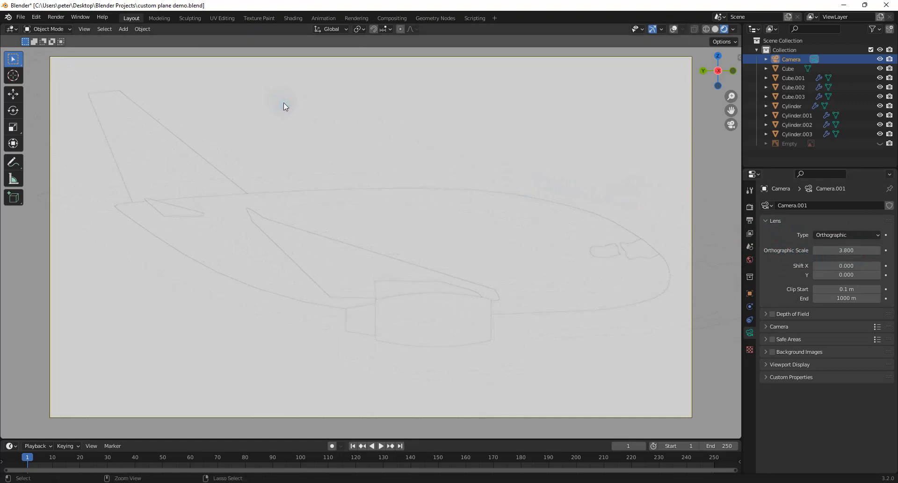
pyautogui.press('ctrl+s')
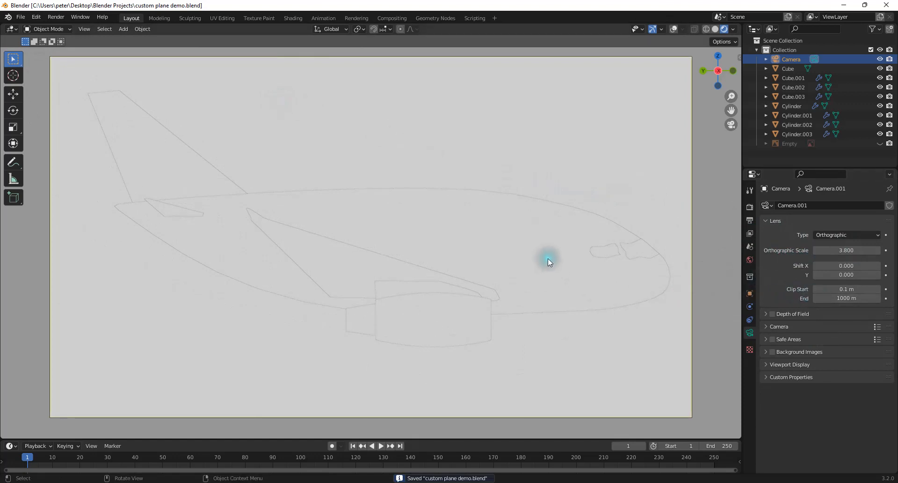
pyautogui.moveTo(172, 46)
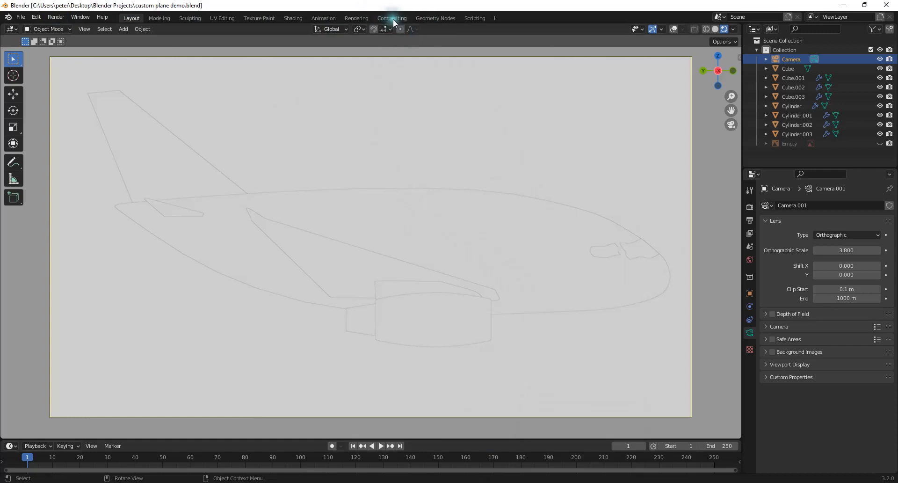
# Enter the Compositing workspace with Use Nodes enabled and the Render Layers–Composite tree framed
pyautogui.click(392, 18)
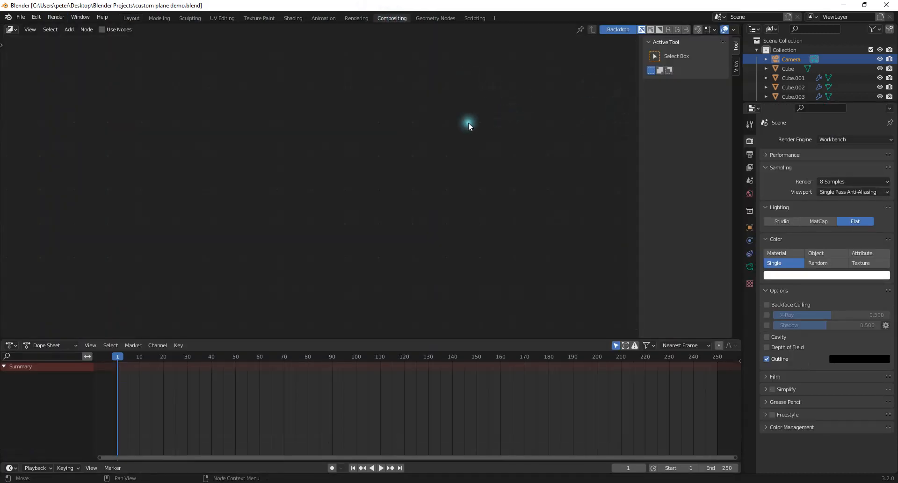
pyautogui.moveTo(547, 194)
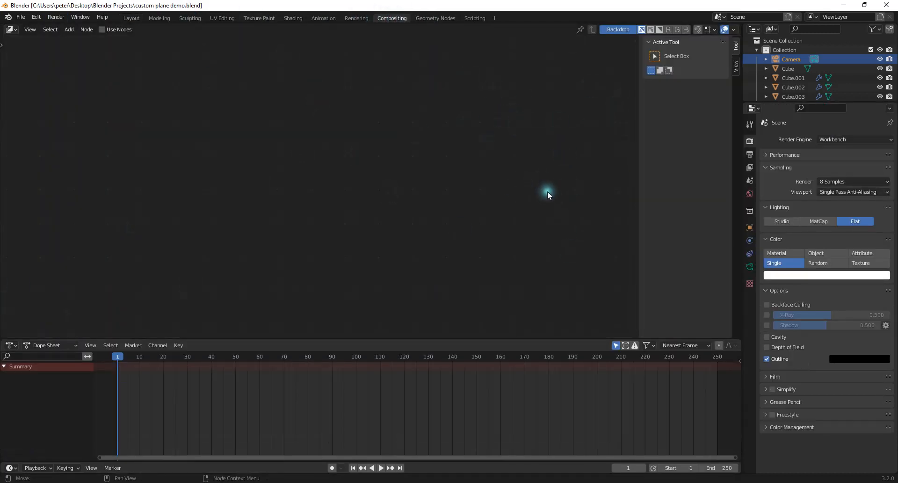
pyautogui.moveTo(122, 50)
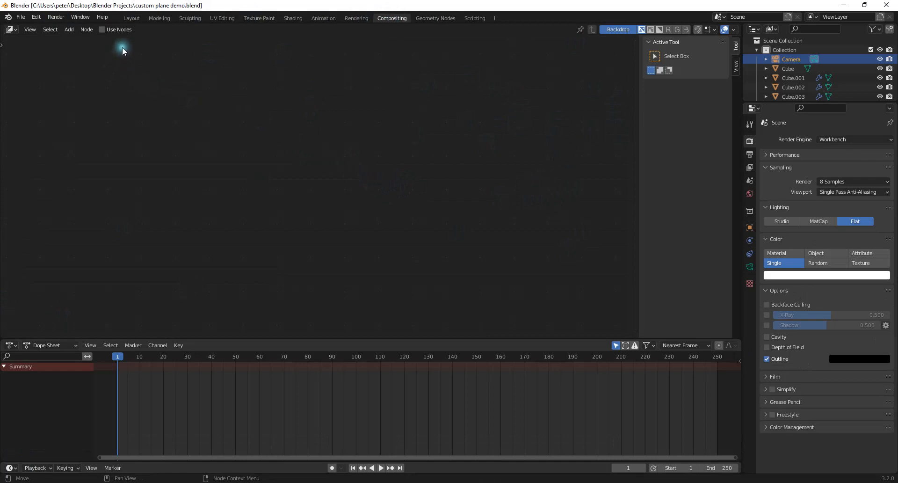
pyautogui.click(103, 29)
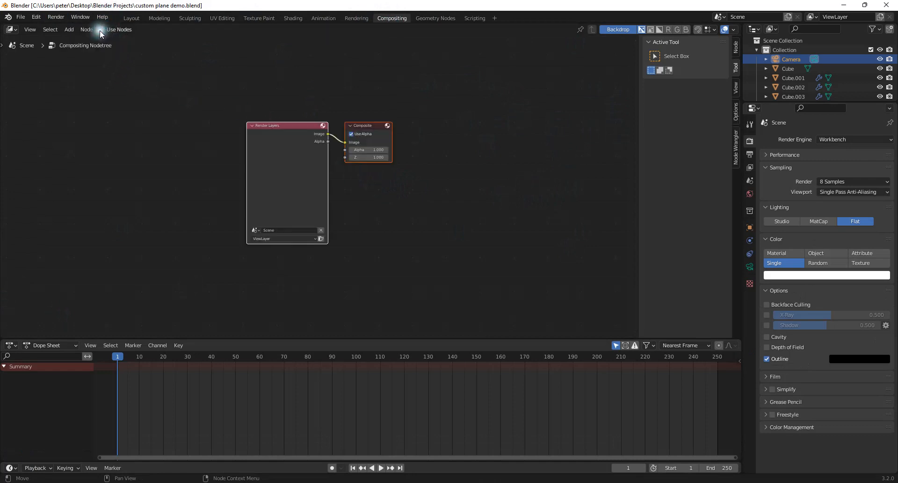
pyautogui.click(103, 29)
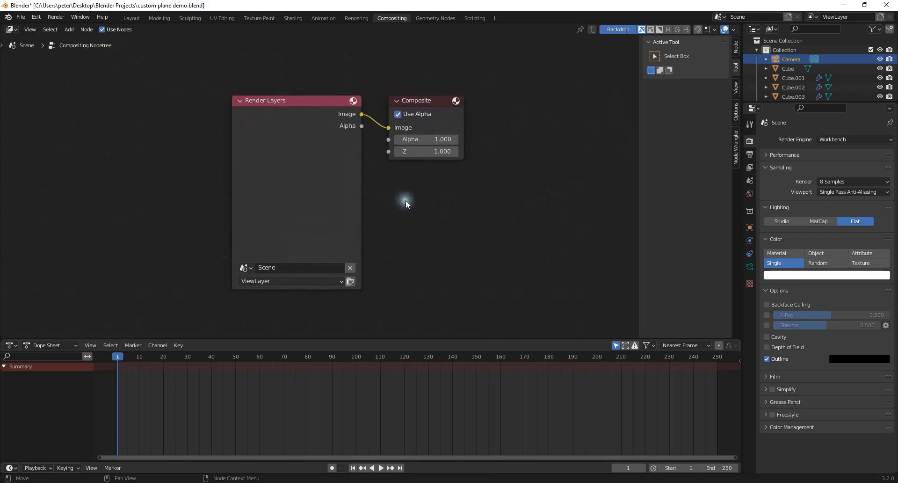
pyautogui.moveTo(341, 225)
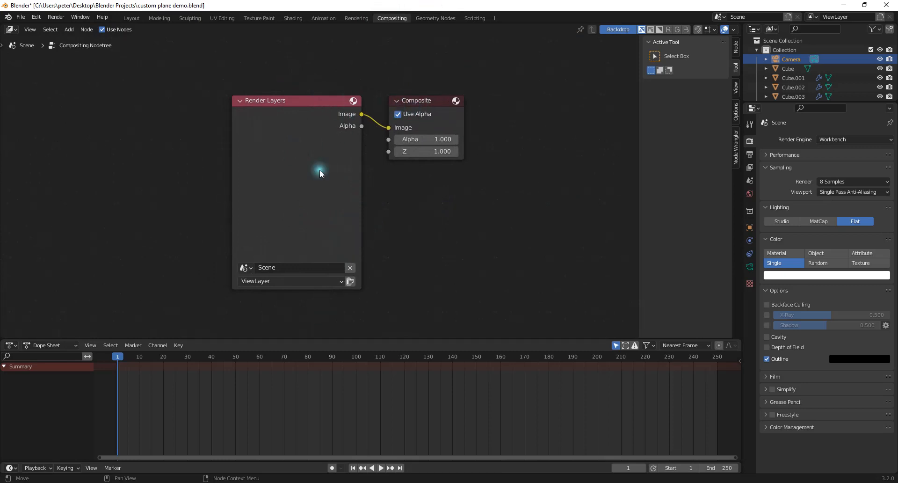
pyautogui.moveTo(330, 204)
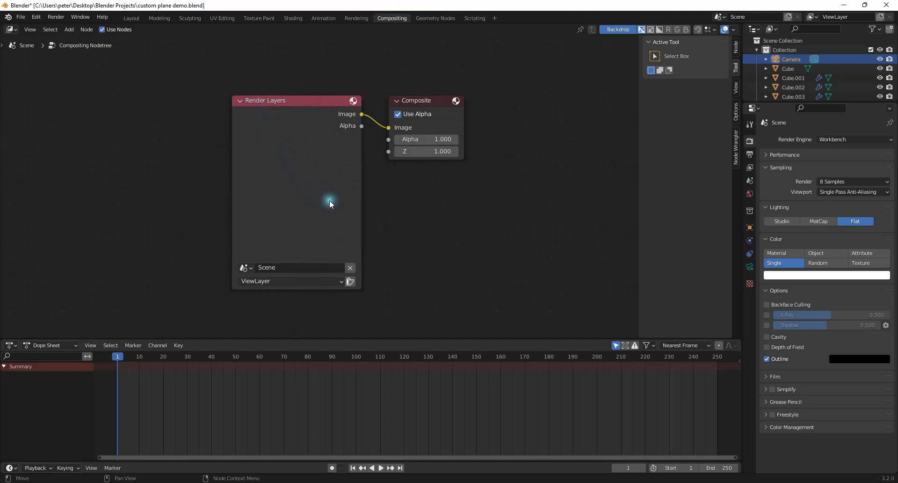
pyautogui.moveTo(318, 154)
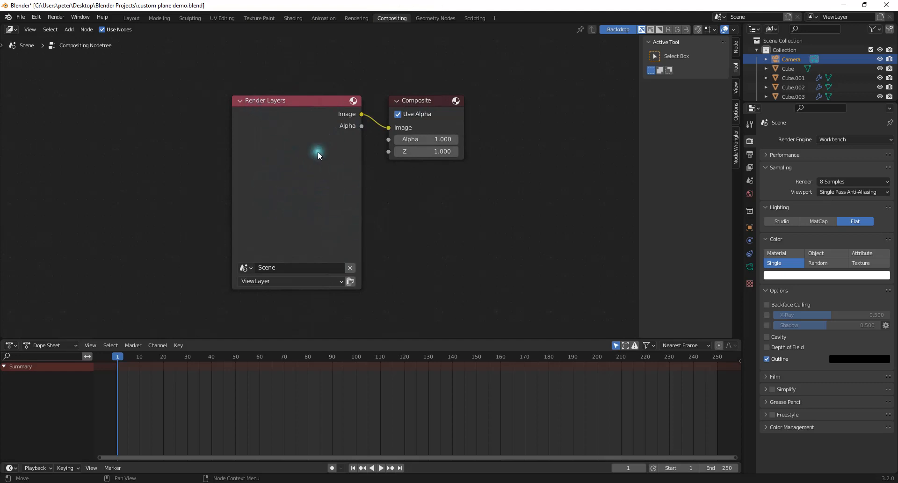
pyautogui.moveTo(496, 169)
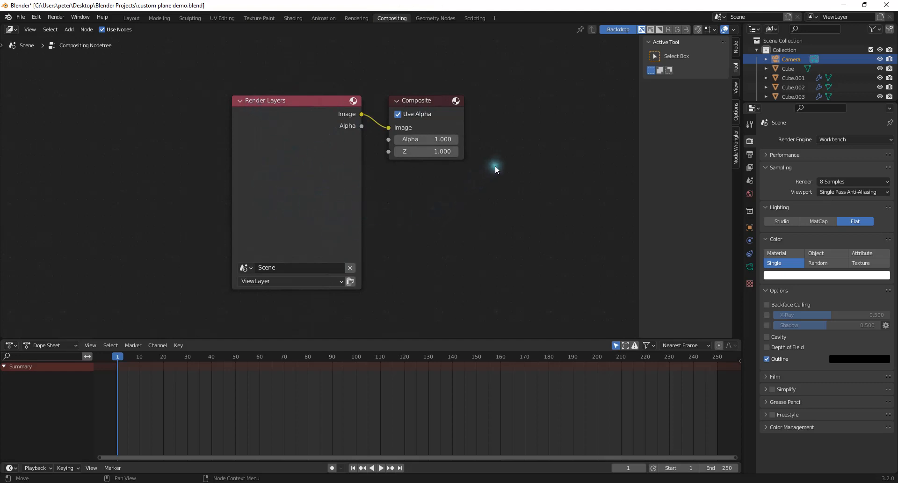
pyautogui.moveTo(565, 124)
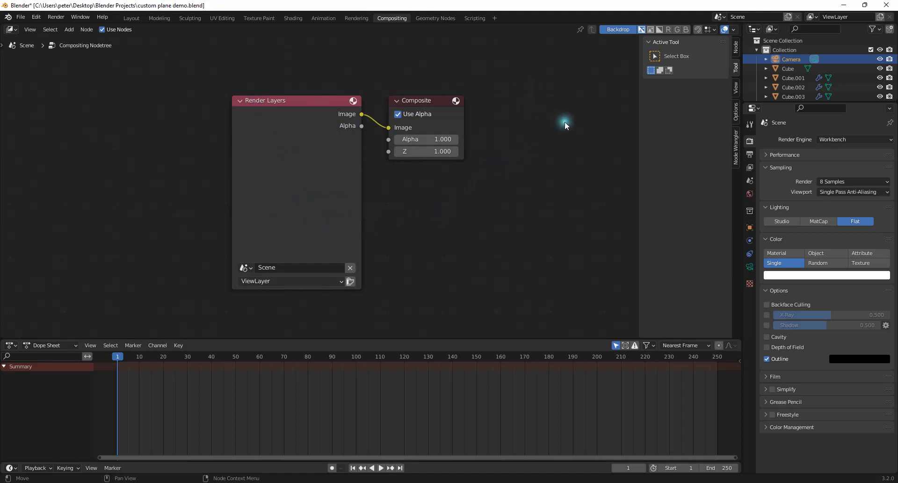
# Render the airplane outline and add a Viewer node from Render Layers below the Composite node
pyautogui.click(55, 17)
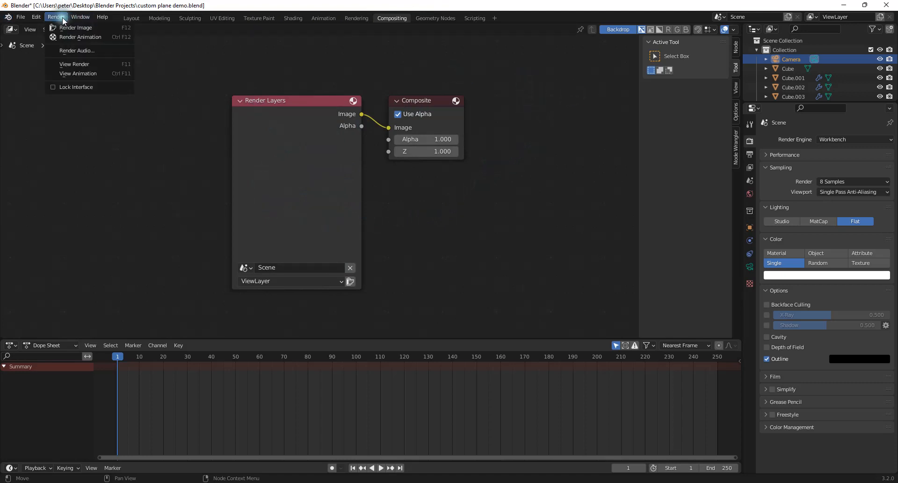
pyautogui.moveTo(76, 27)
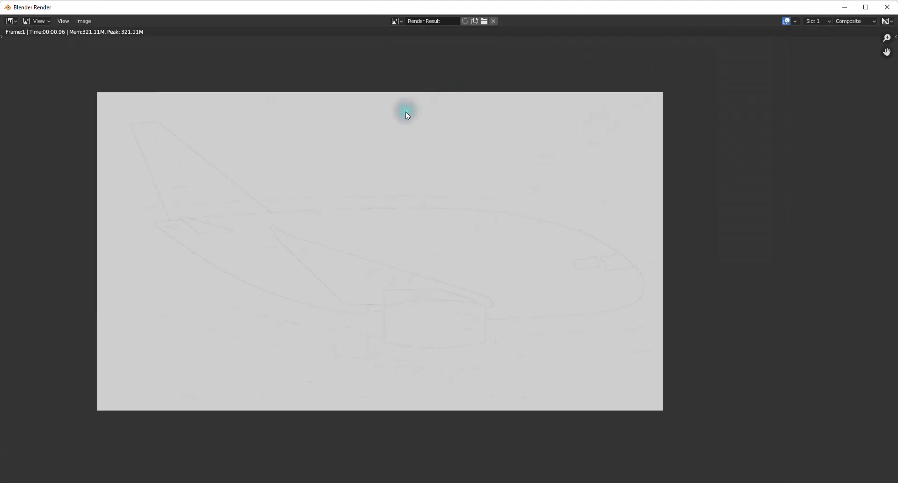
pyautogui.click(391, 18)
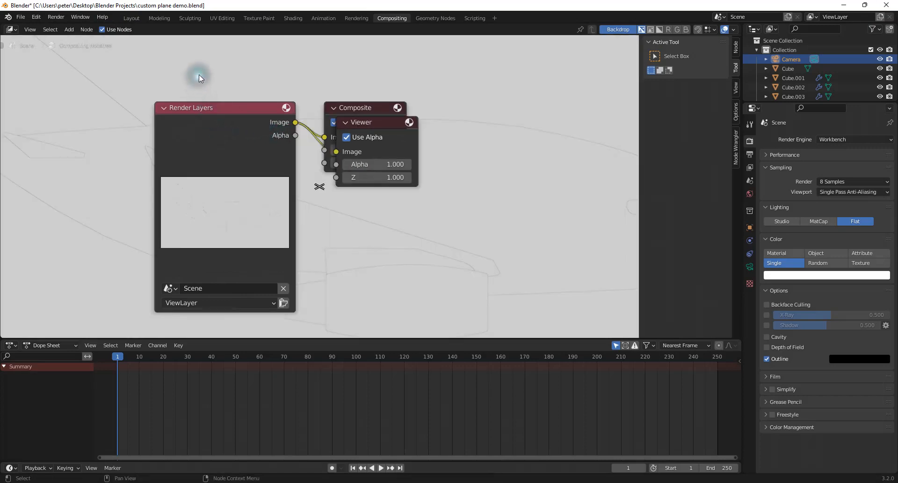
pyautogui.moveTo(361, 121); pyautogui.dragTo(401, 185)
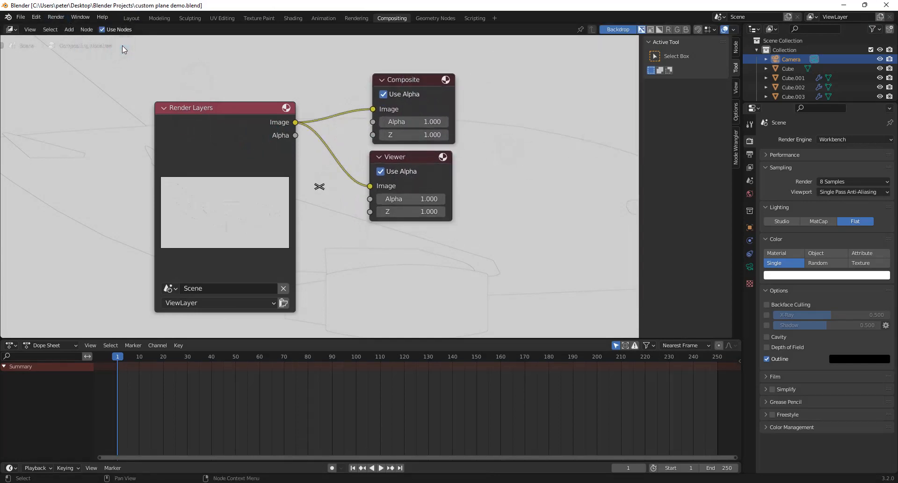
pyautogui.click(35, 17)
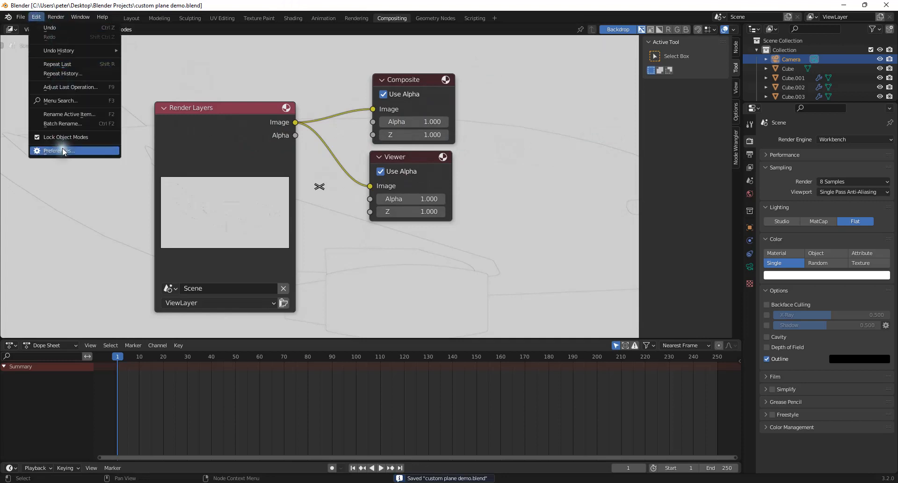
pyautogui.click(58, 150)
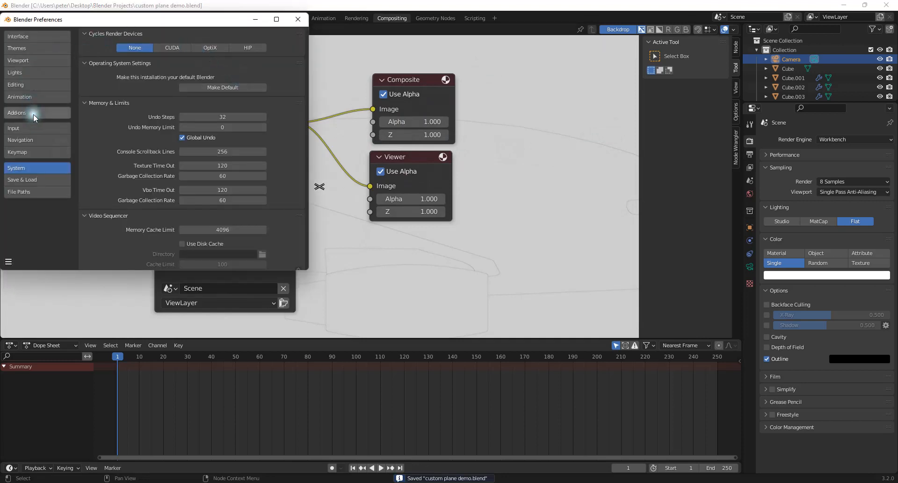
pyautogui.click(17, 112)
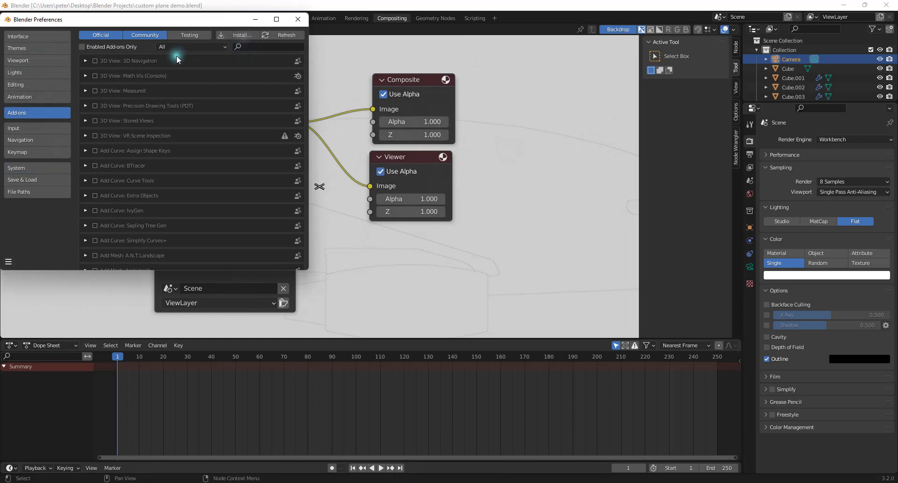
pyautogui.click(269, 47)
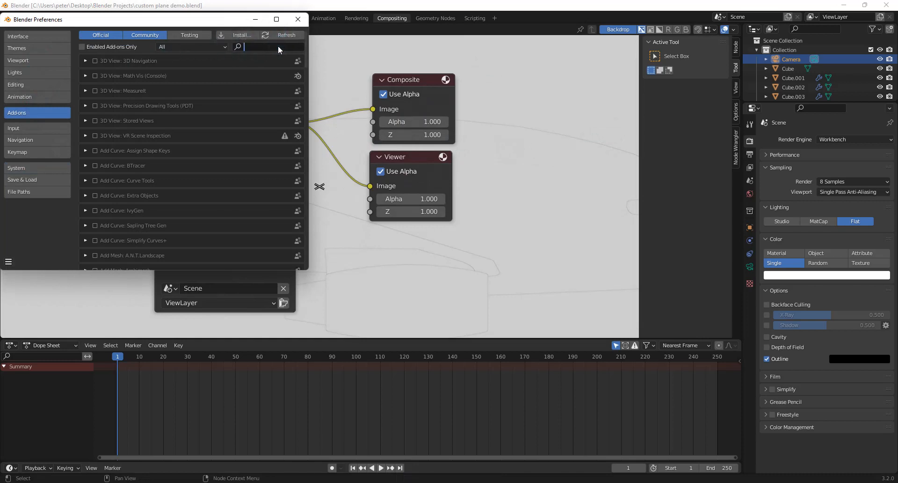
pyautogui.write('node')
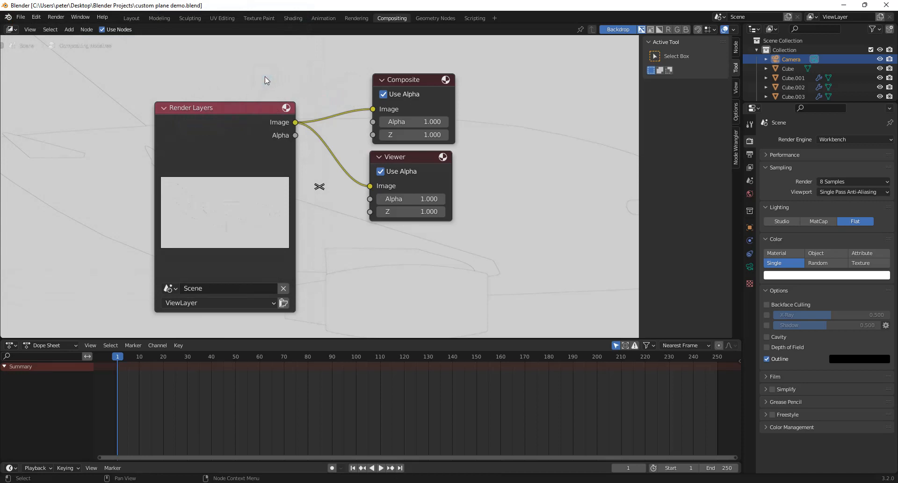
# Zoom out the node editor so the whole backdrop render shows behind the nodes
pyautogui.moveTo(224, 106); pyautogui.dragTo(173, 115)
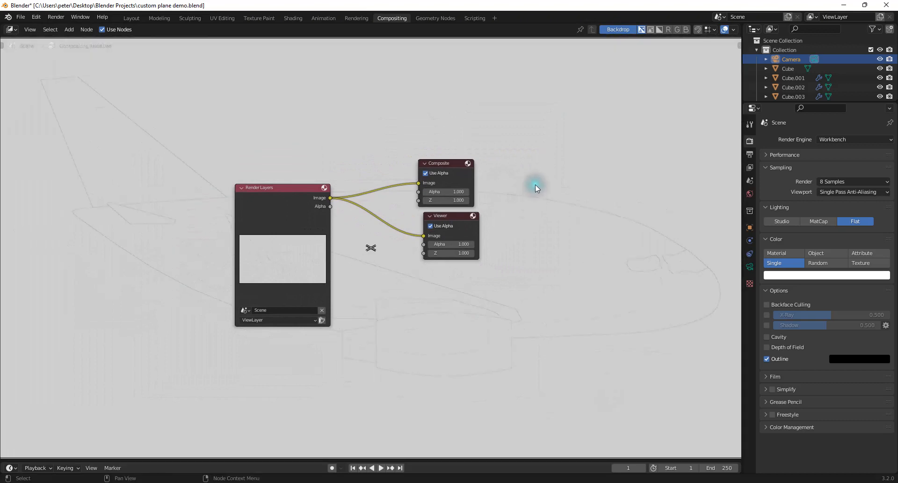
# Insert a Bright/Contrast node after Render Layers with brightness -40 and contrast 80
pyautogui.moveTo(535, 188); pyautogui.dragTo(300, 144)
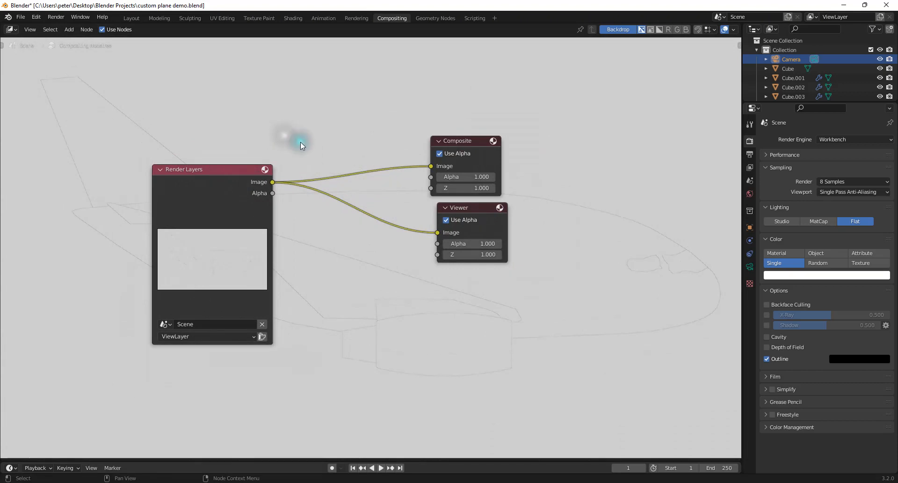
pyautogui.write('b')
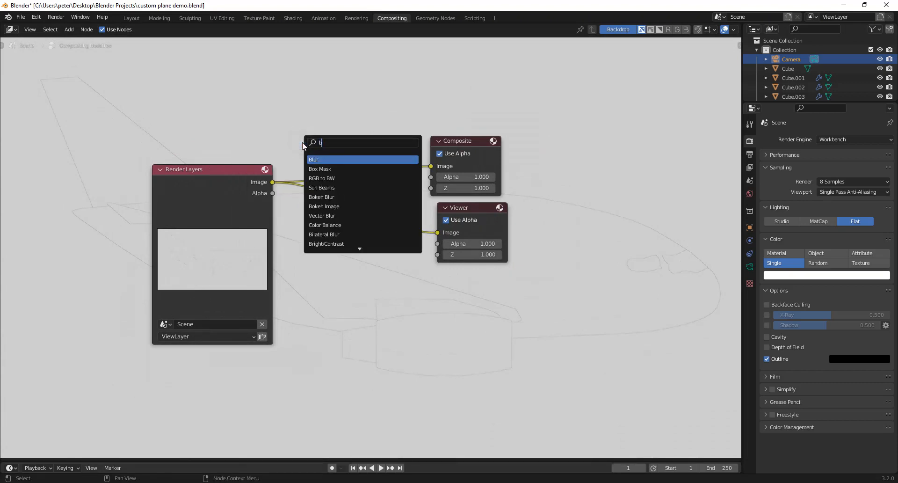
pyautogui.write('bright')
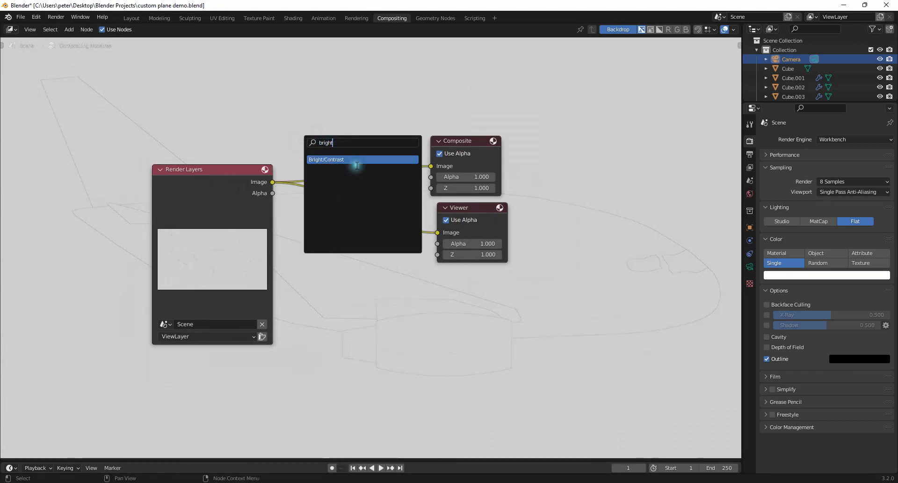
pyautogui.click(326, 159)
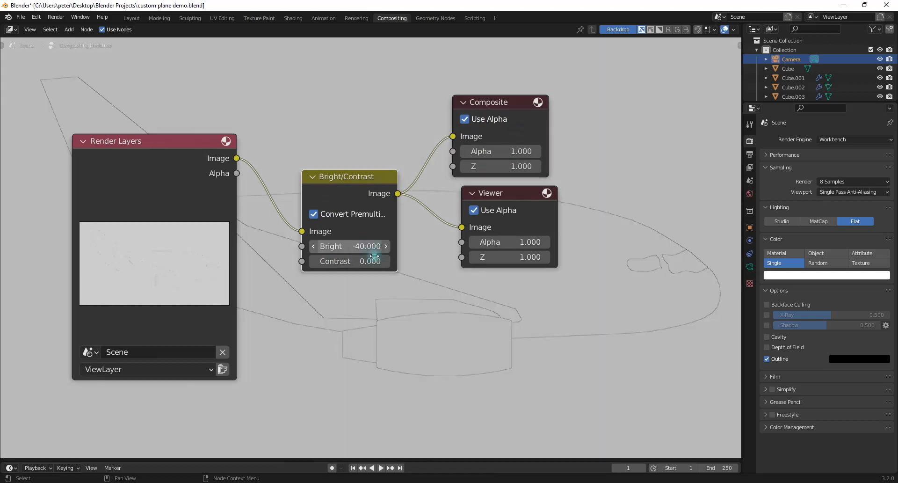
pyautogui.doubleClick(335, 261)
pyautogui.write('80.000')
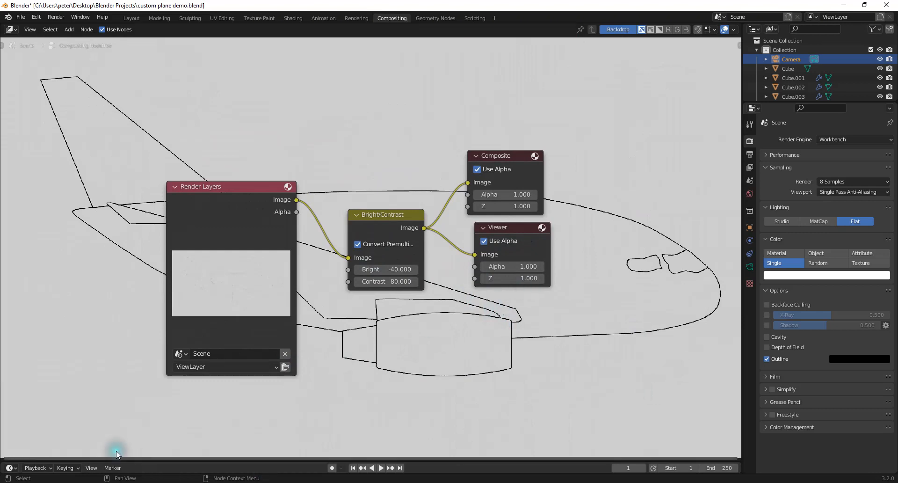
pyautogui.moveTo(570, 180)
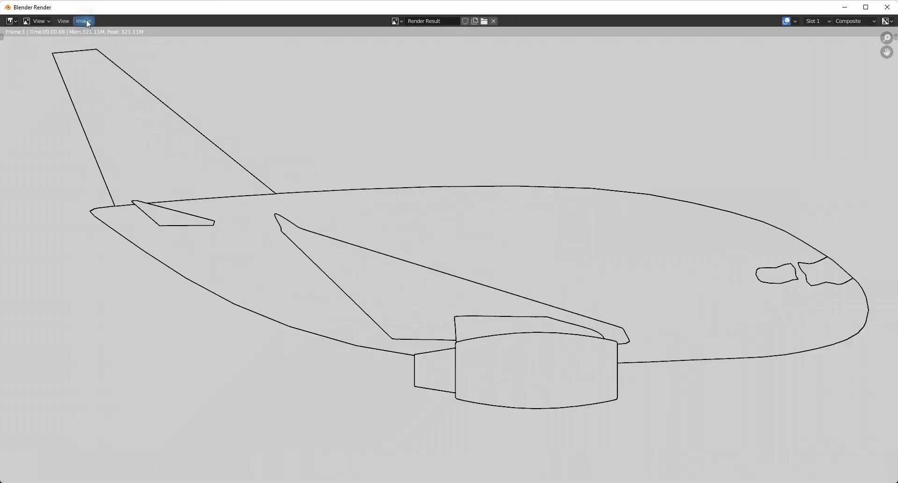
# Render the brightened outline and look through the render window's Image options for saving
pyautogui.click(83, 21)
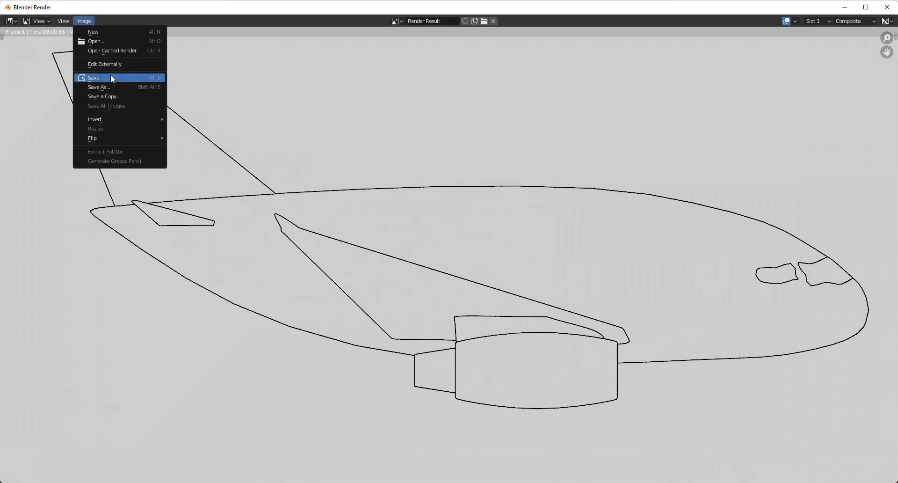
pyautogui.moveTo(100, 80)
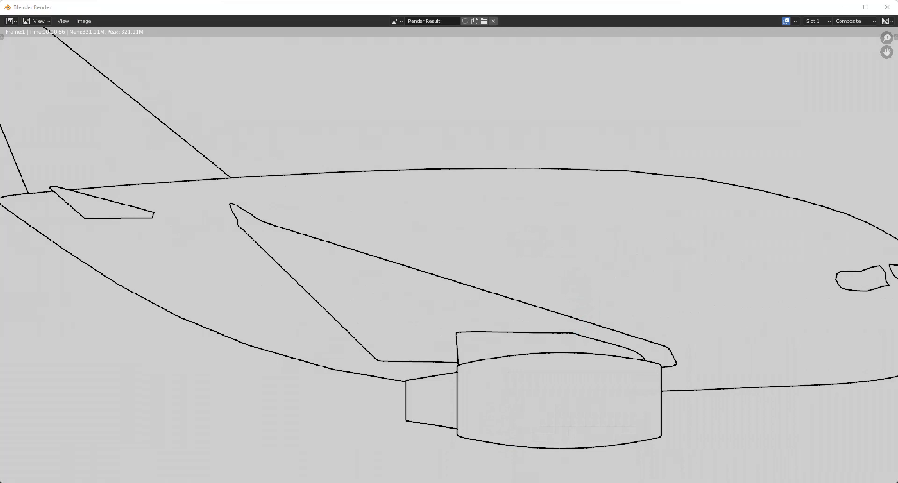
pyautogui.scroll(-3)
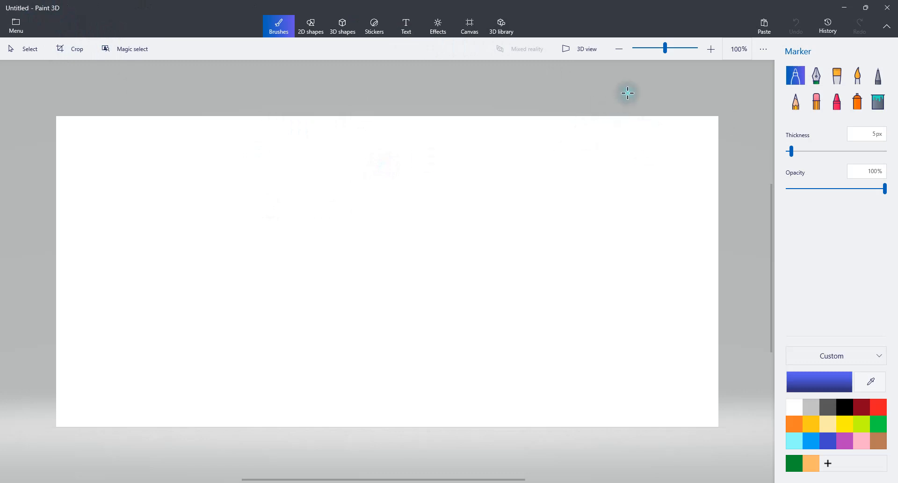
pyautogui.moveTo(704, 119)
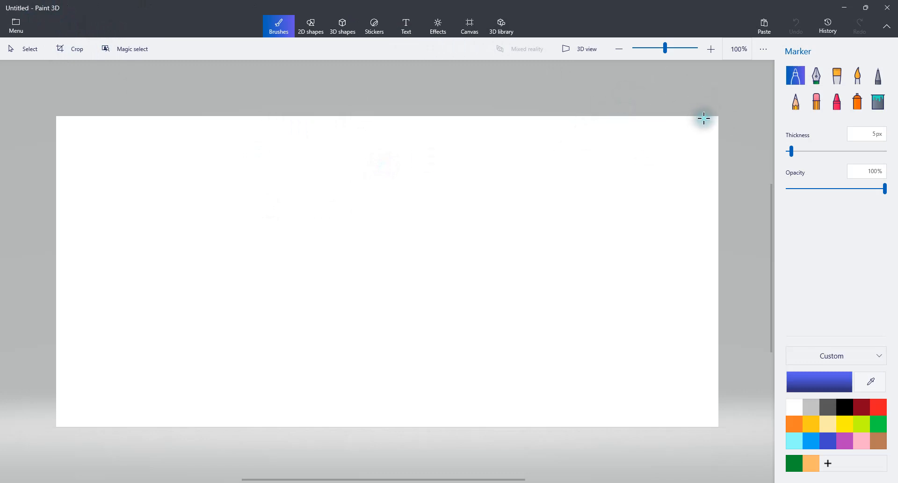
pyautogui.moveTo(727, 109)
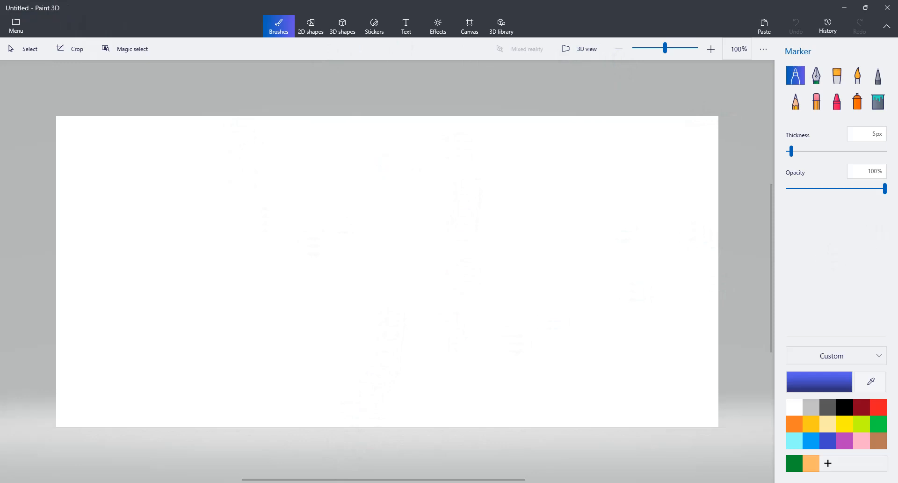
# Paste the render into Paint 3D and fill its grey background white with the Fill bucket
pyautogui.click(344, 285)
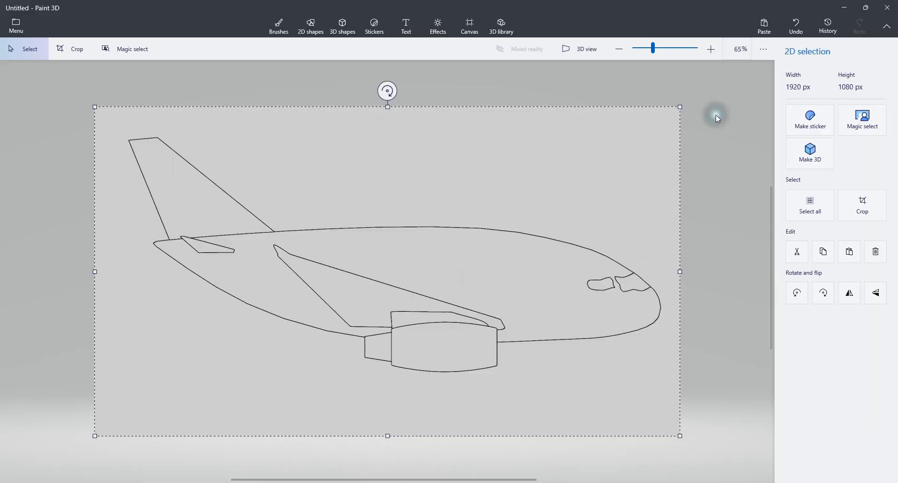
pyautogui.click(279, 25)
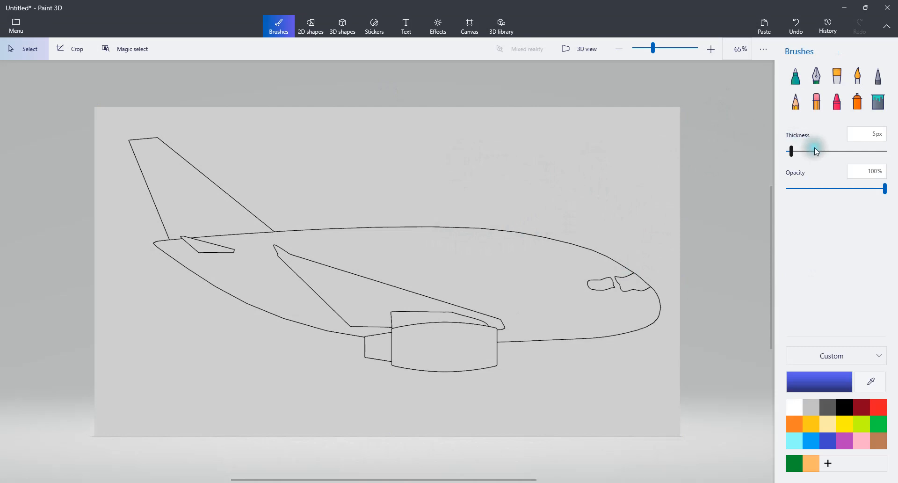
pyautogui.click(877, 101)
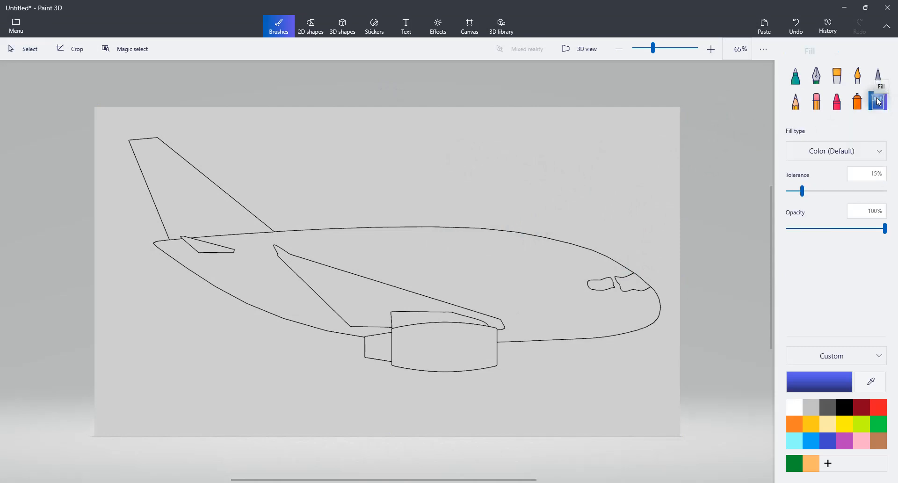
pyautogui.click(794, 407)
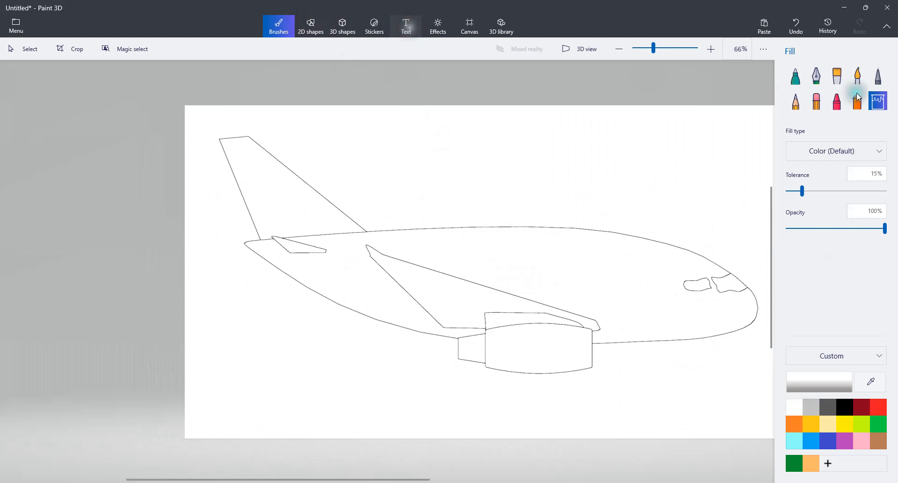
# Add a text label reading 'Wierd plane' near the top right of the drawing
pyautogui.click(405, 25)
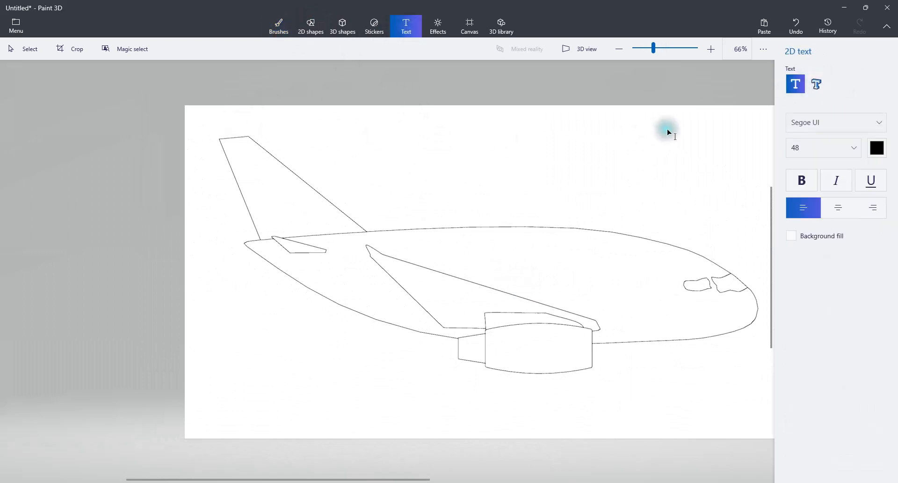
pyautogui.click(666, 131)
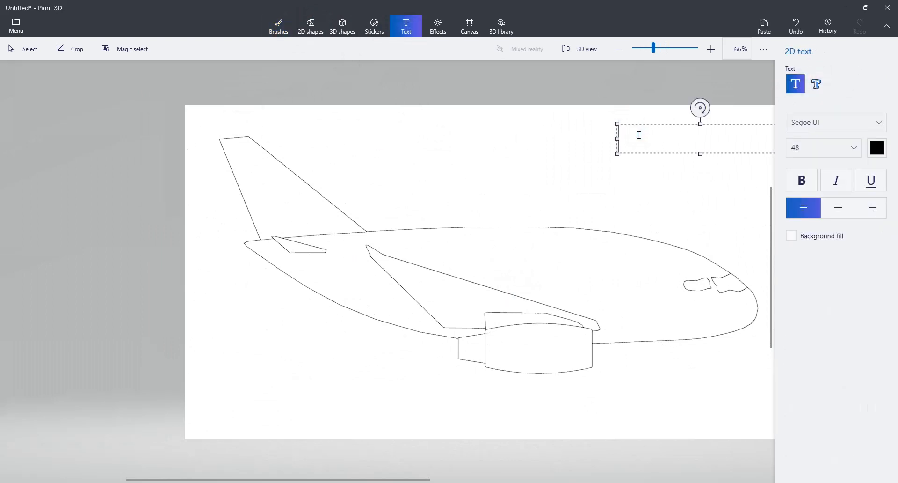
pyautogui.write('Wierd')
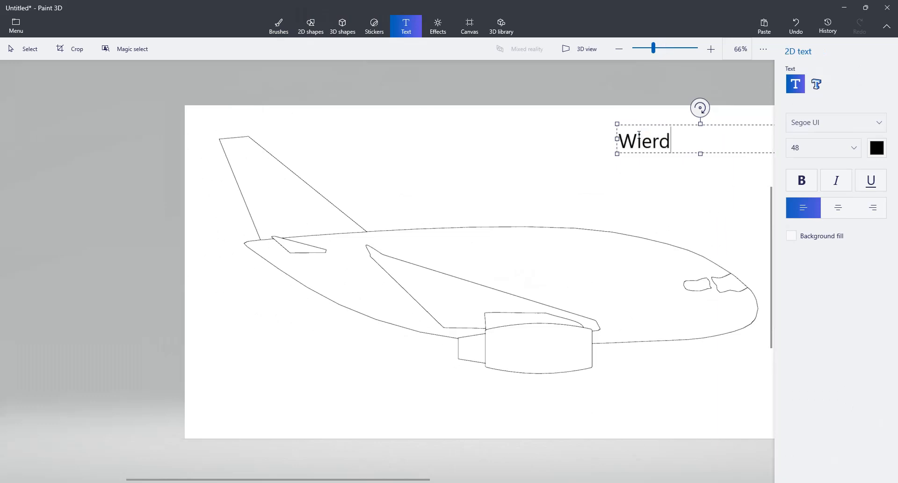
pyautogui.write('plane')
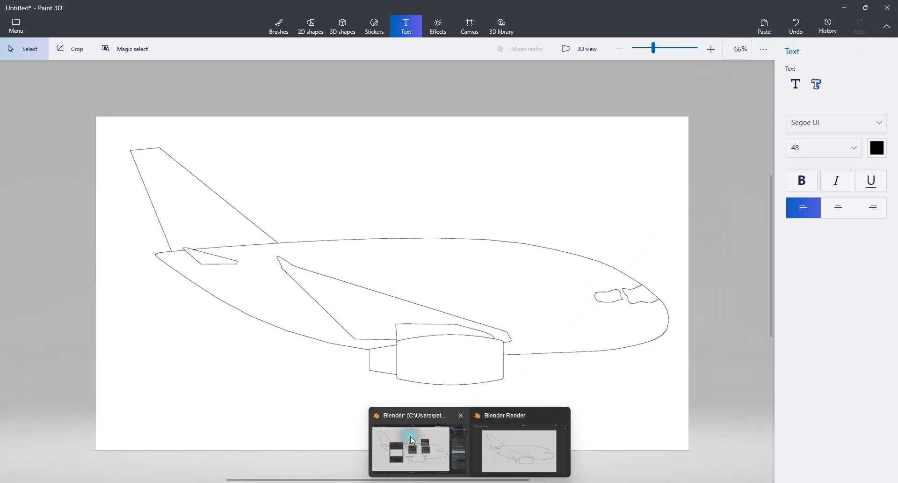
# Back in Blender's Layout, widen the camera's orthographic scale to about 5.9 and render the front view
pyautogui.click(410, 448)
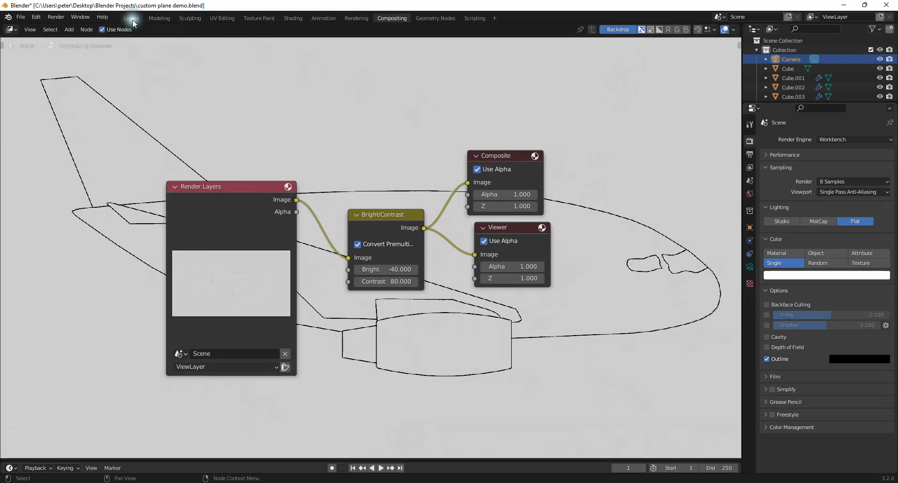
pyautogui.click(131, 18)
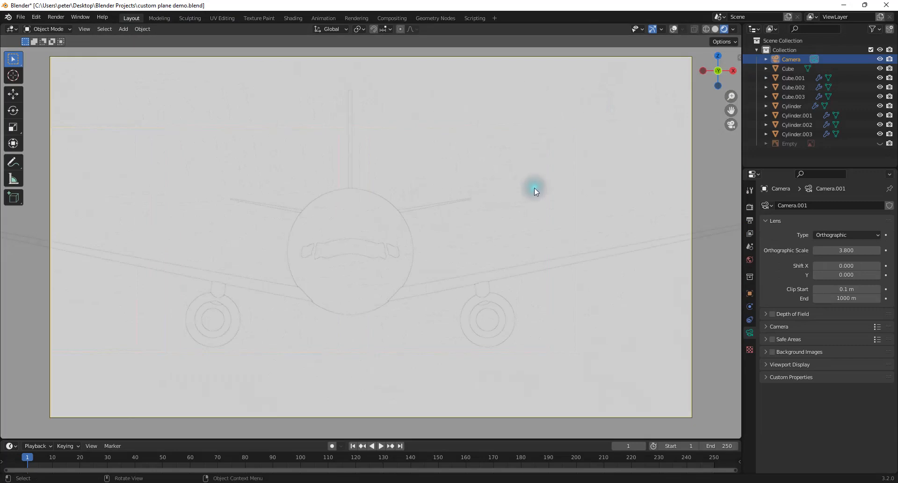
pyautogui.moveTo(400, 201)
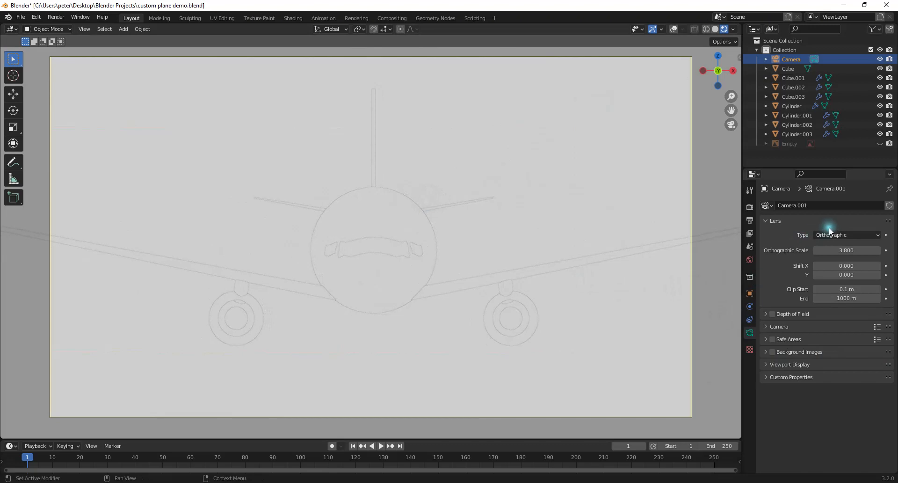
pyautogui.moveTo(846, 250); pyautogui.dragTo(853, 249)
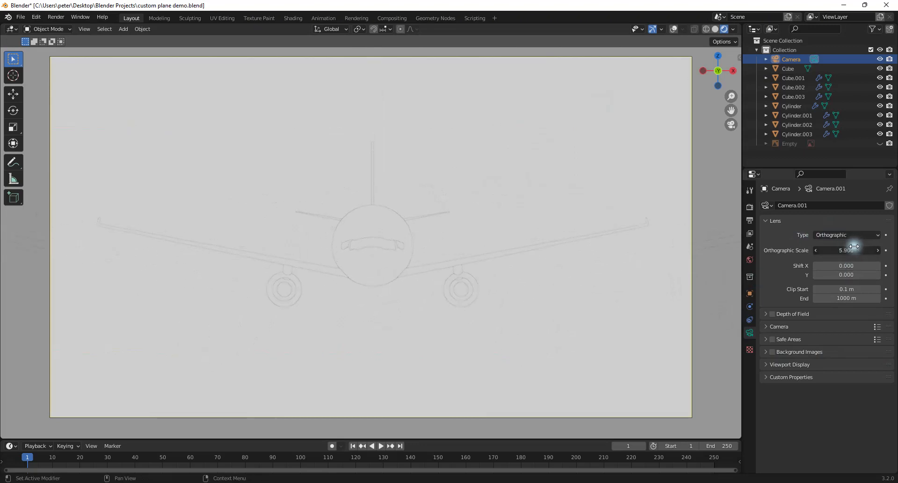
pyautogui.press('F12')
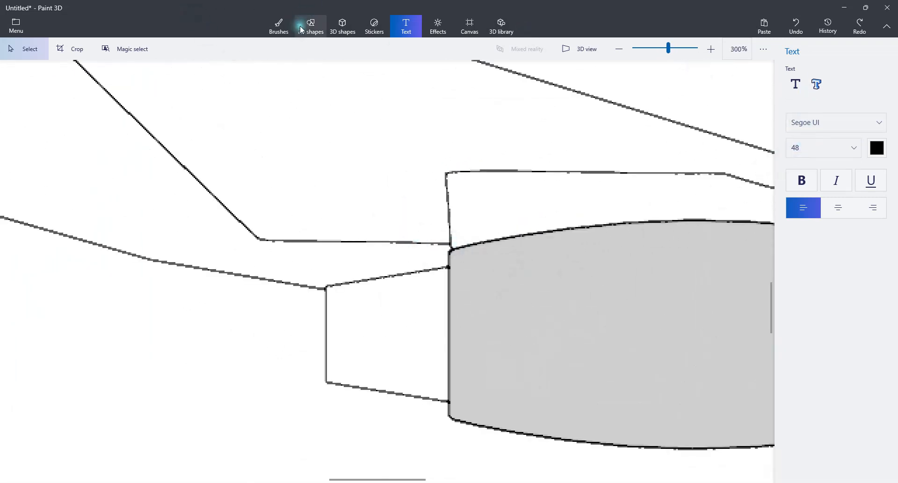
# Refill the engine interior white, then bring up Blender's front-view render window
pyautogui.click(278, 26)
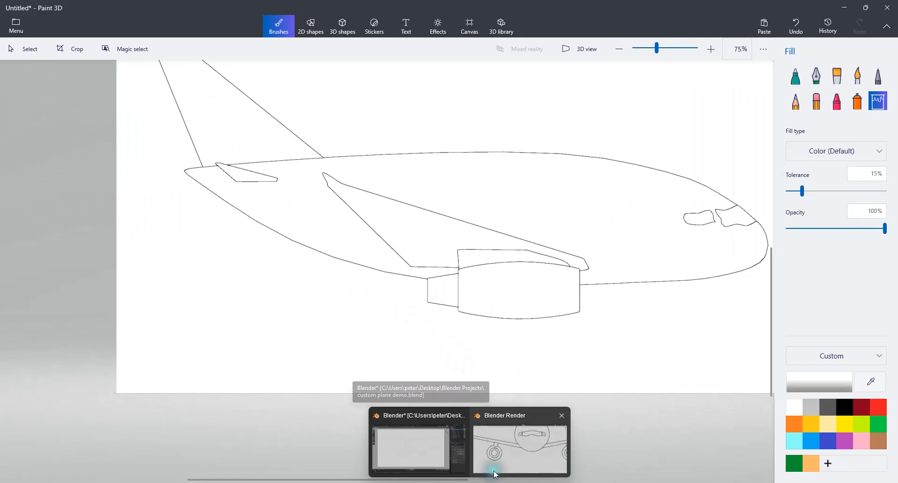
pyautogui.click(518, 446)
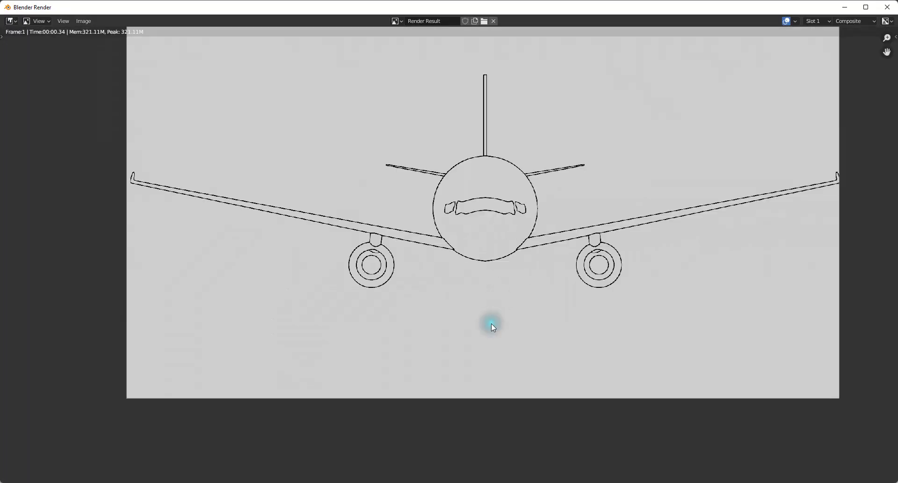